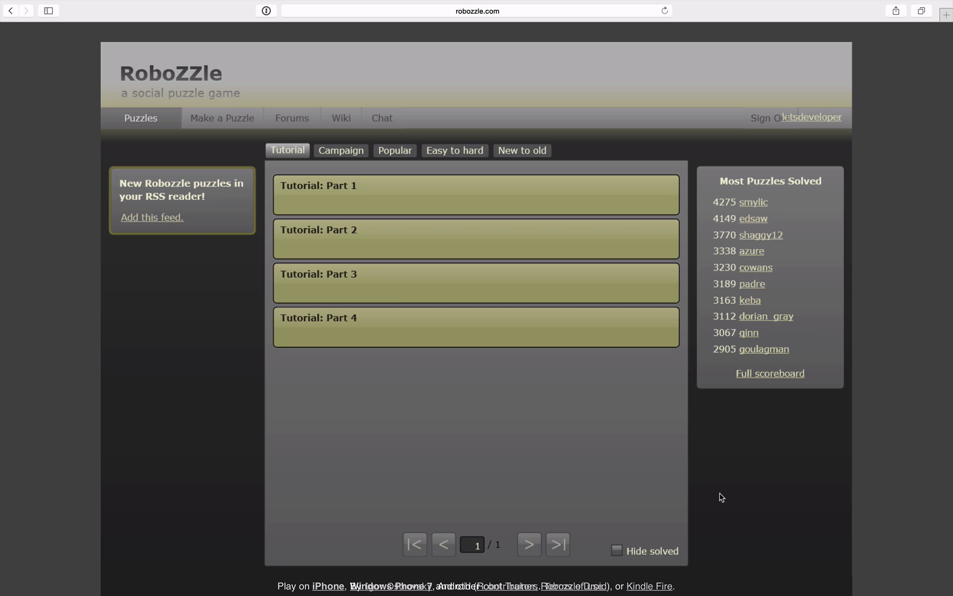
pyautogui.moveTo(478, 395)
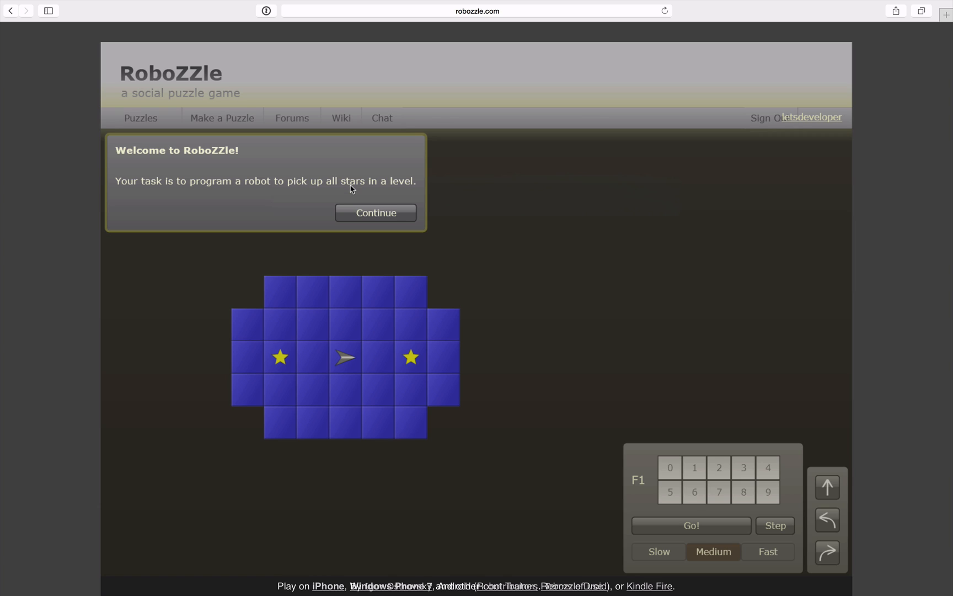
pyautogui.moveTo(336, 363)
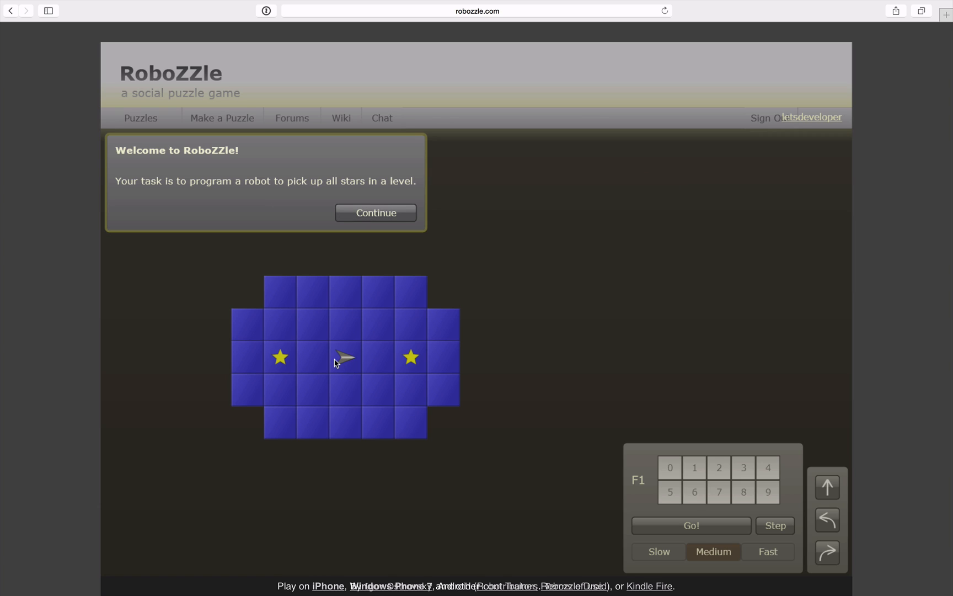
pyautogui.moveTo(248, 245)
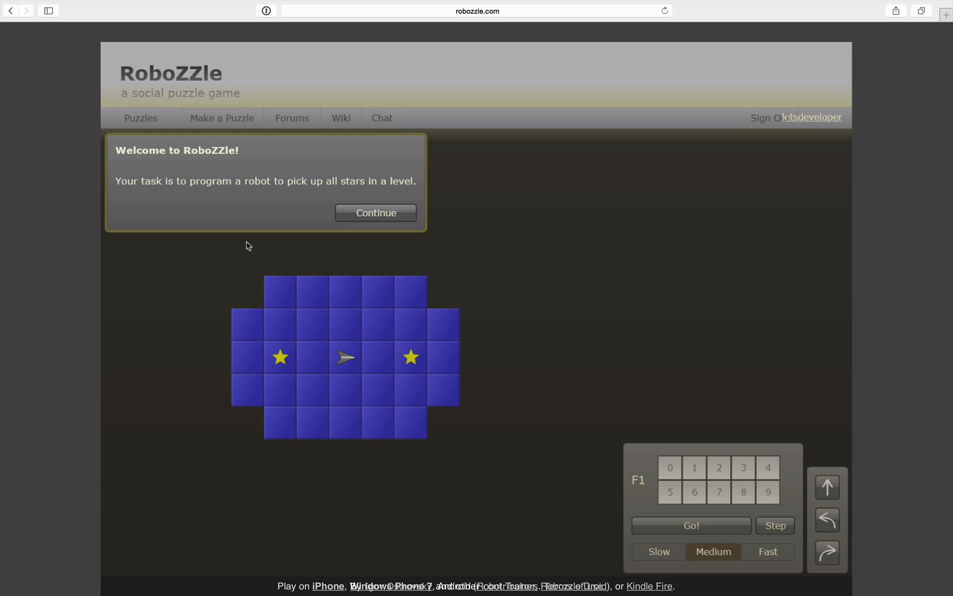
pyautogui.moveTo(274, 319)
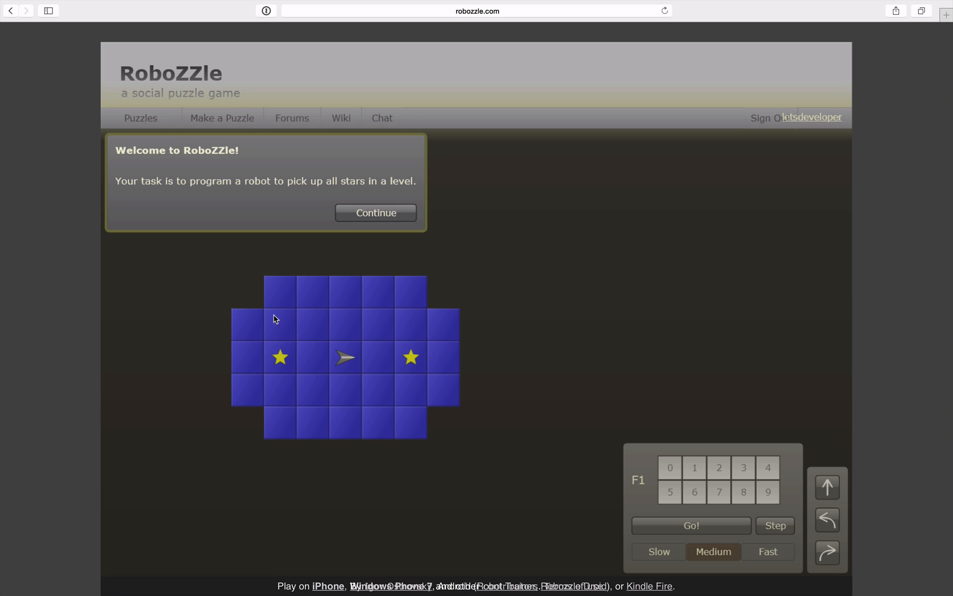
# Advance past two intro messages to the explanation of program slots.
pyautogui.click(375, 213)
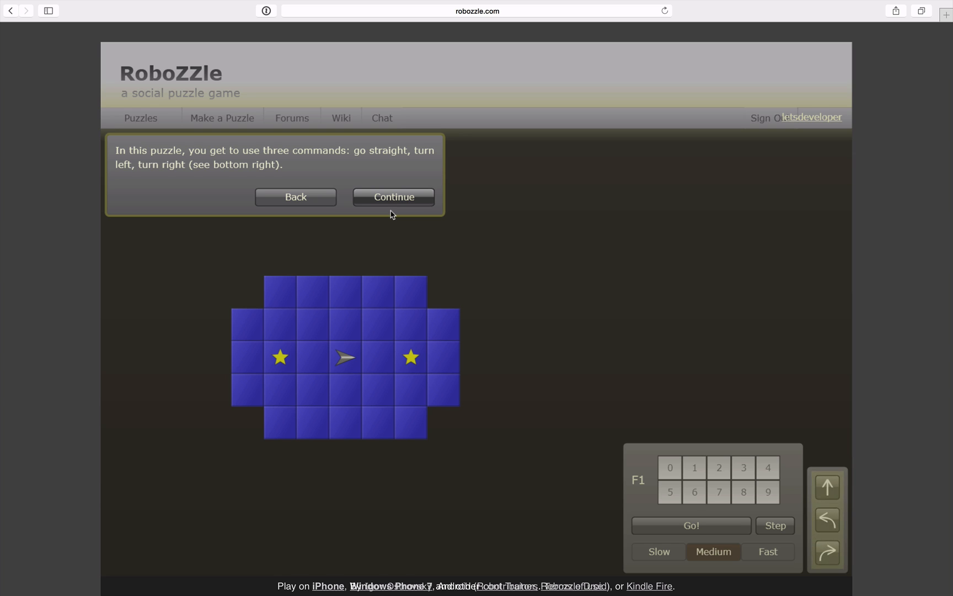
pyautogui.moveTo(806, 436)
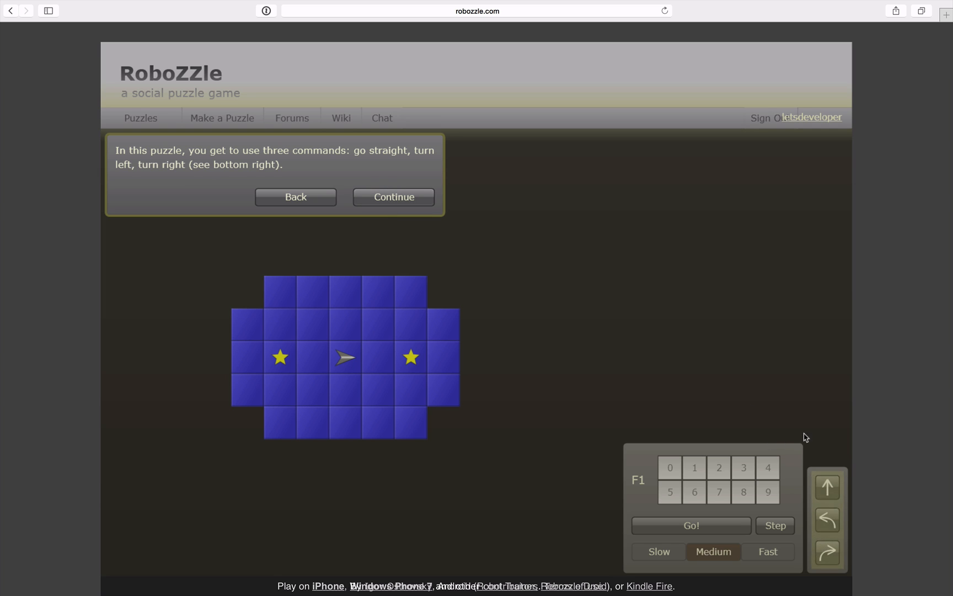
pyautogui.moveTo(826, 487)
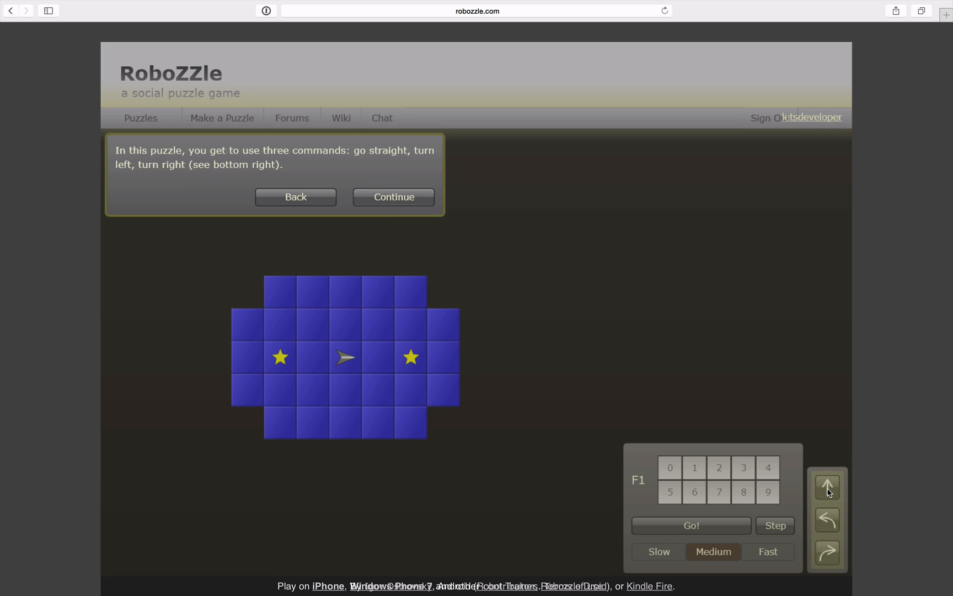
pyautogui.moveTo(835, 568)
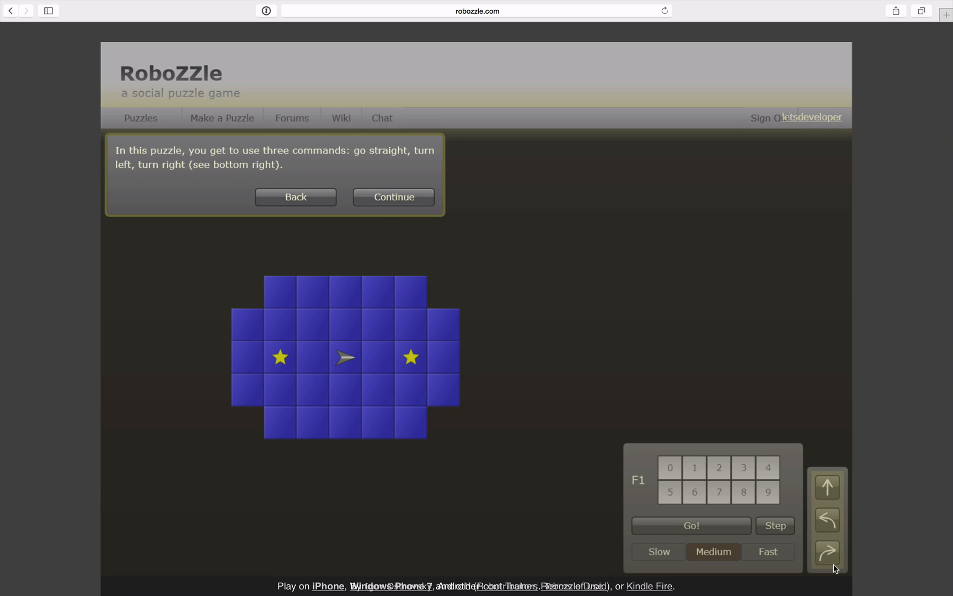
pyautogui.moveTo(365, 235)
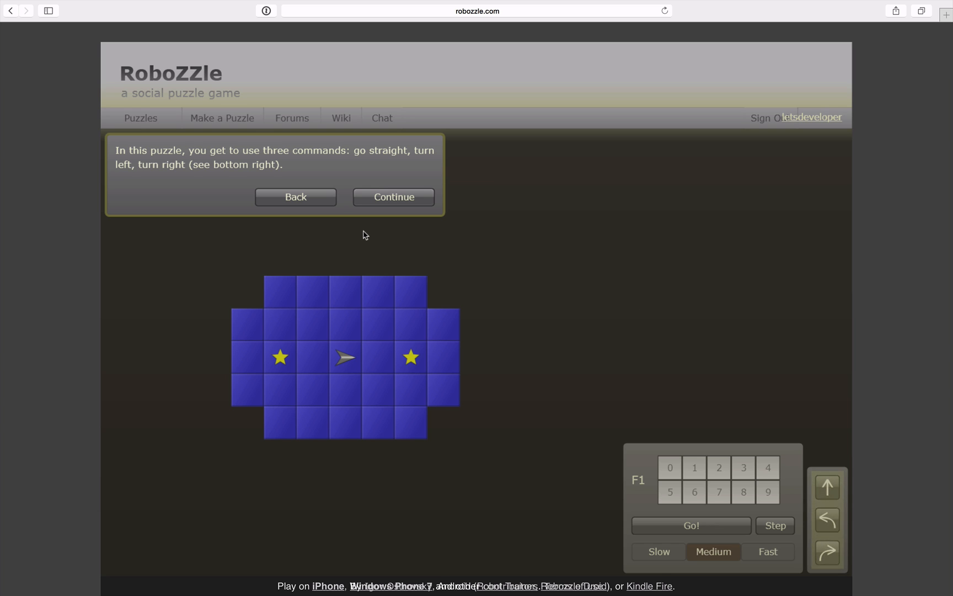
pyautogui.click(394, 197)
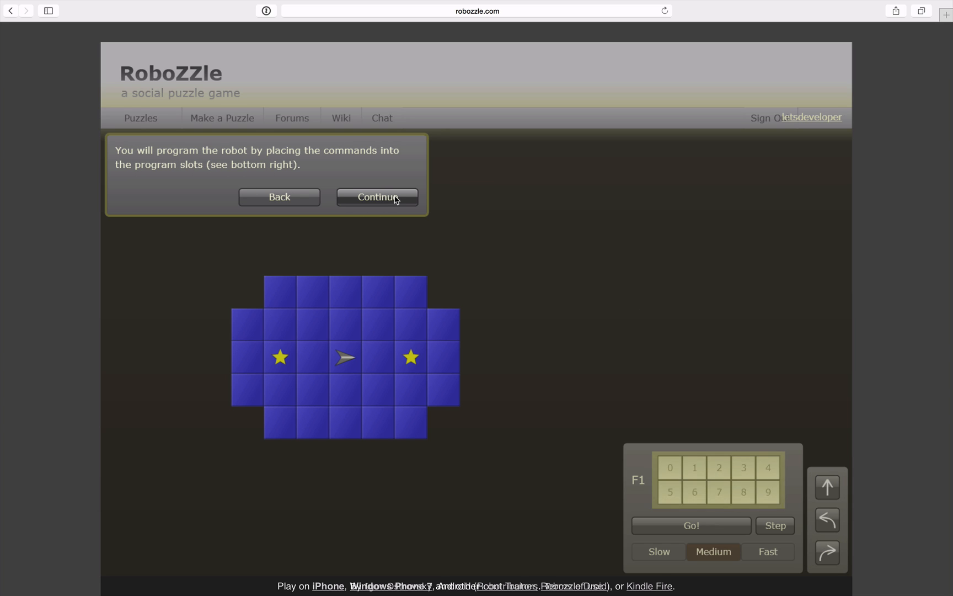
pyautogui.moveTo(669, 468)
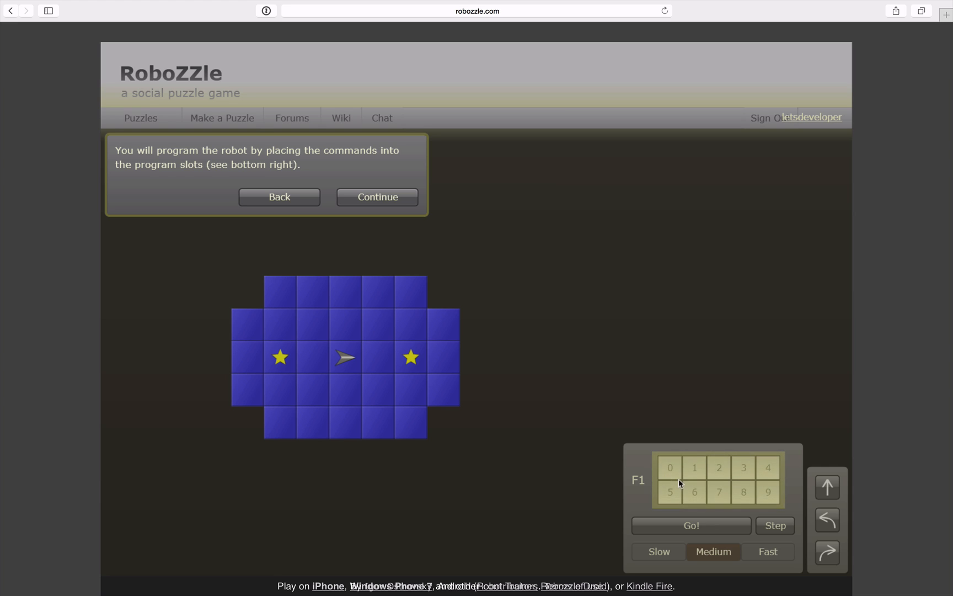
pyautogui.moveTo(471, 303)
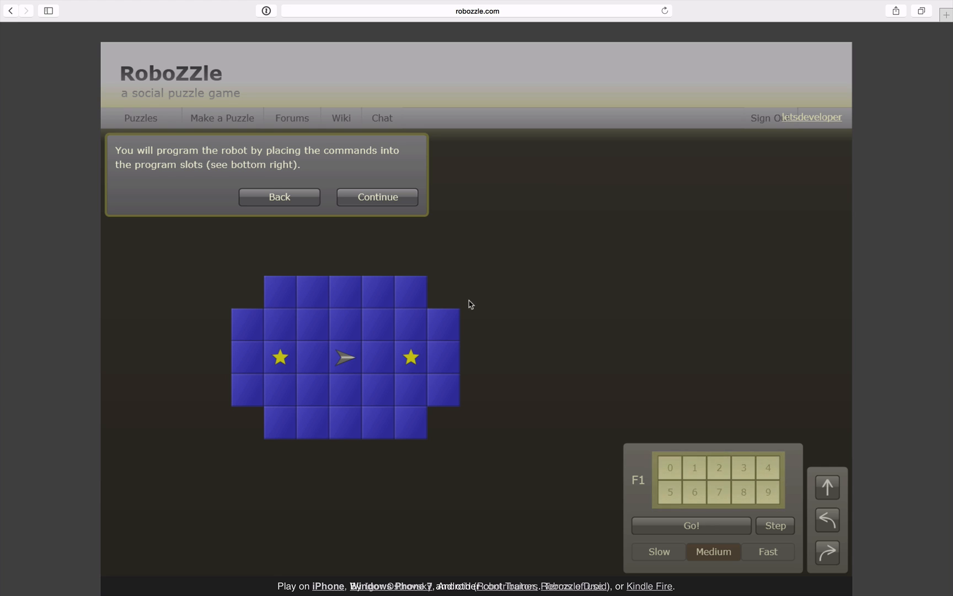
# Fill F1 with Forward, Forward, Left, Left and four Forwards, then run it.
pyautogui.click(376, 197)
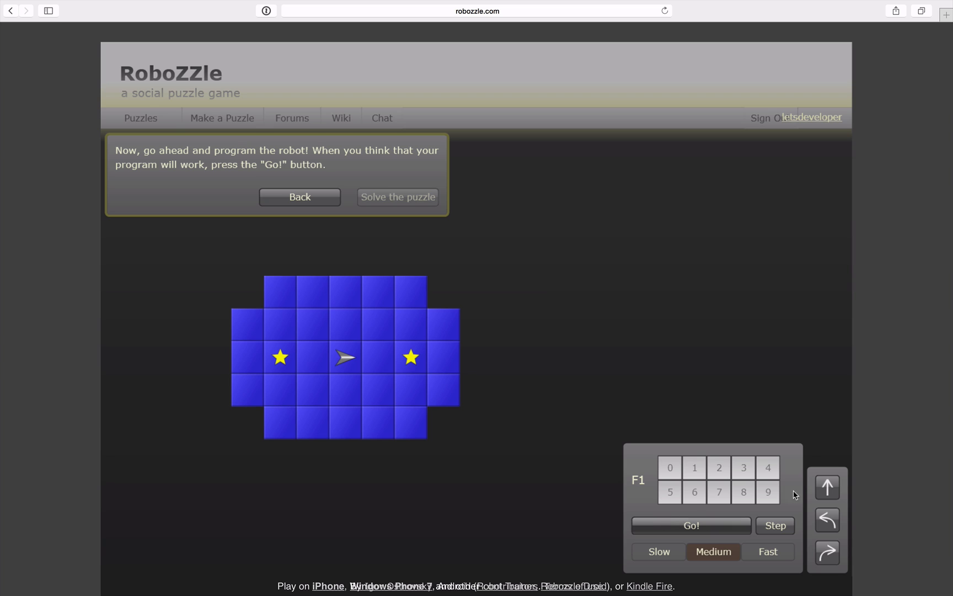
pyautogui.moveTo(430, 374)
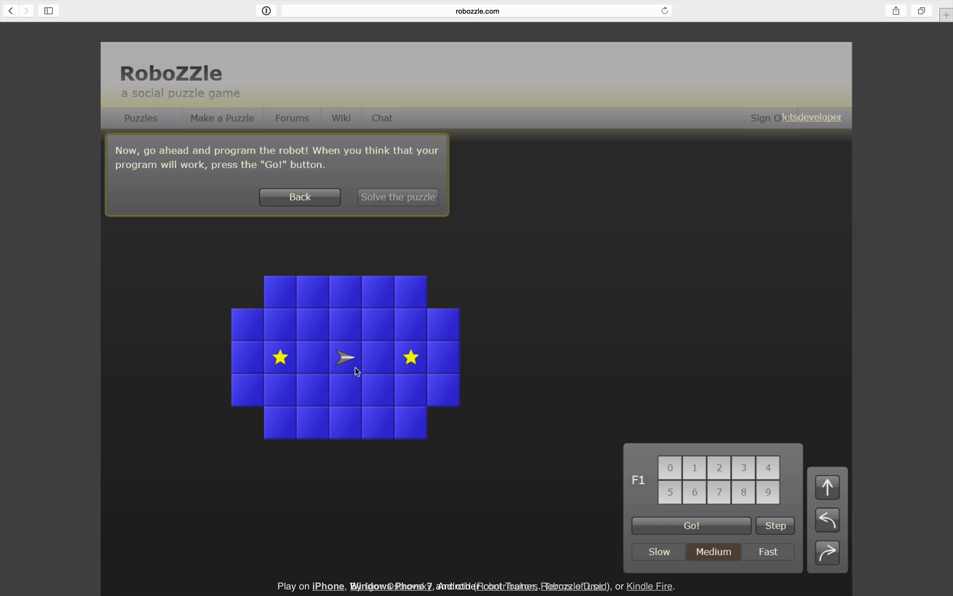
pyautogui.moveTo(350, 365)
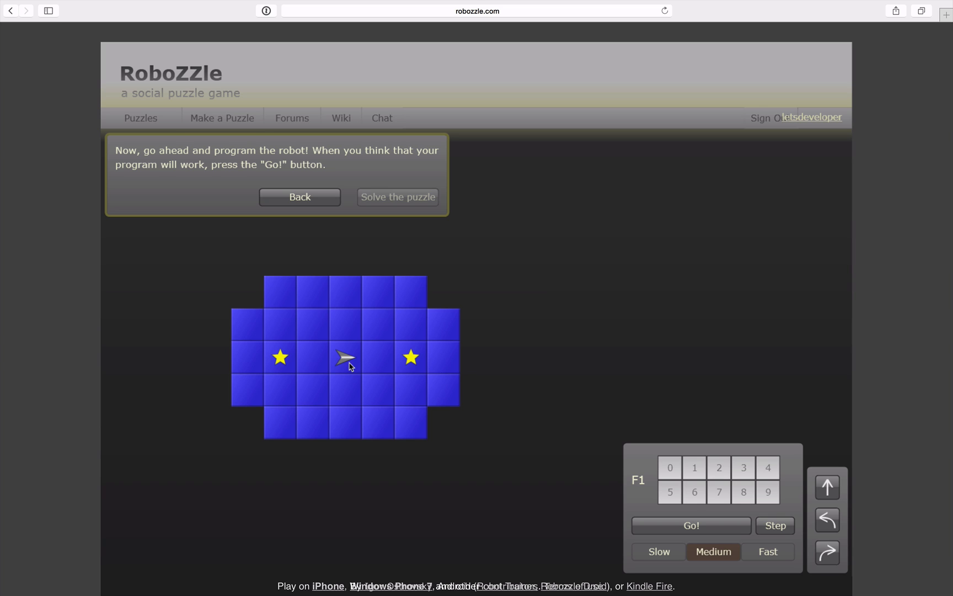
pyautogui.moveTo(827, 488)
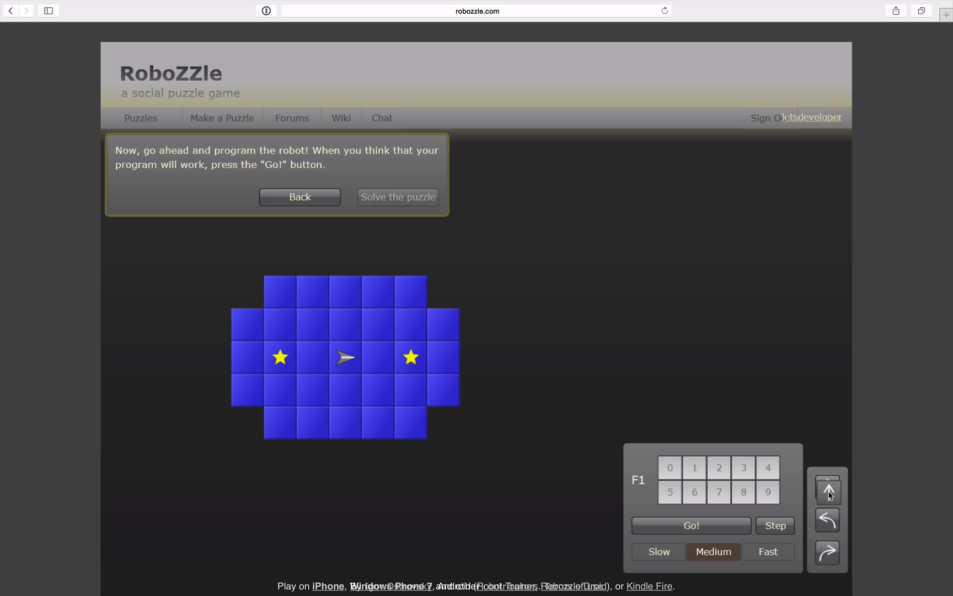
pyautogui.click(828, 489)
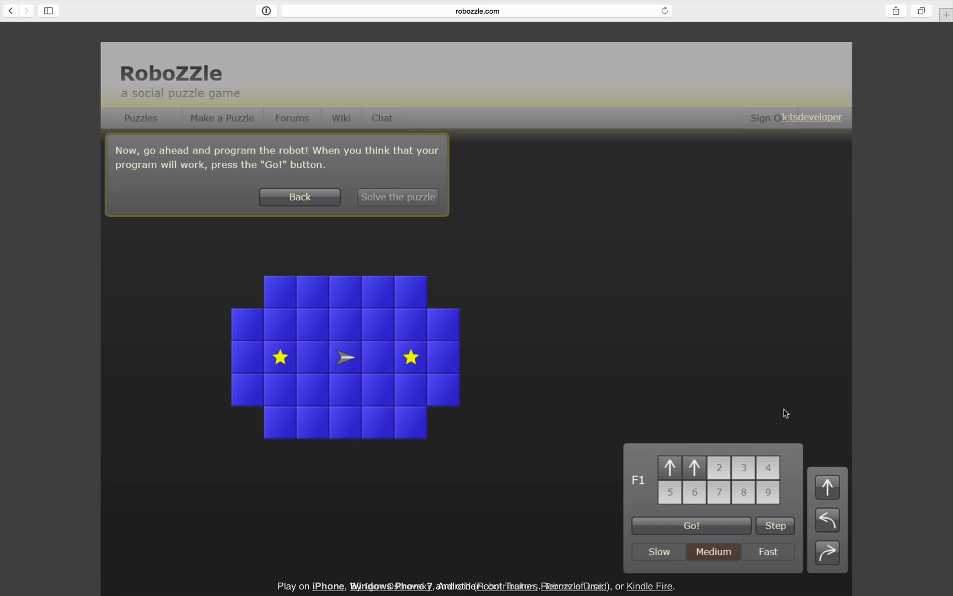
pyautogui.moveTo(827, 519)
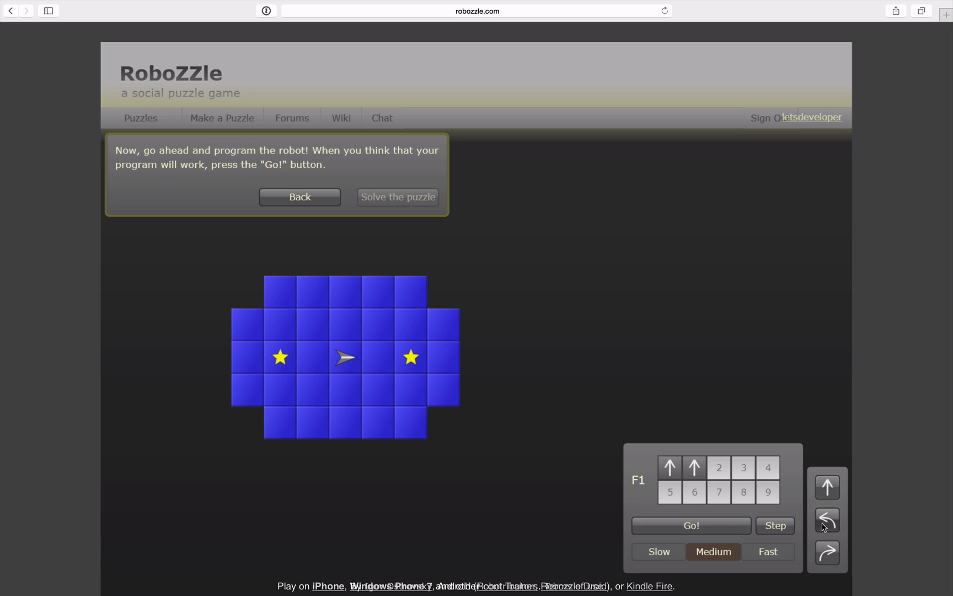
pyautogui.click(828, 518)
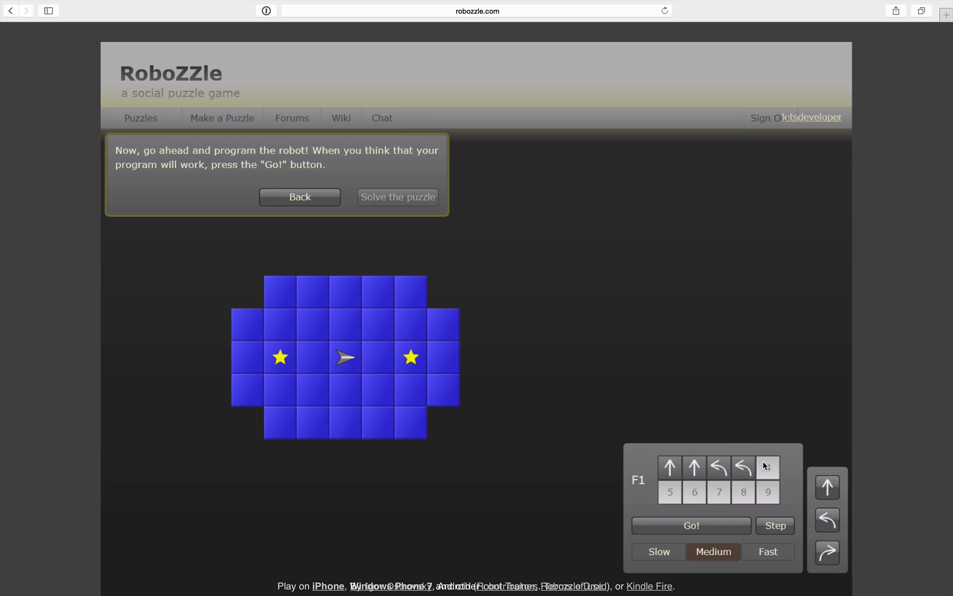
pyautogui.click(767, 467)
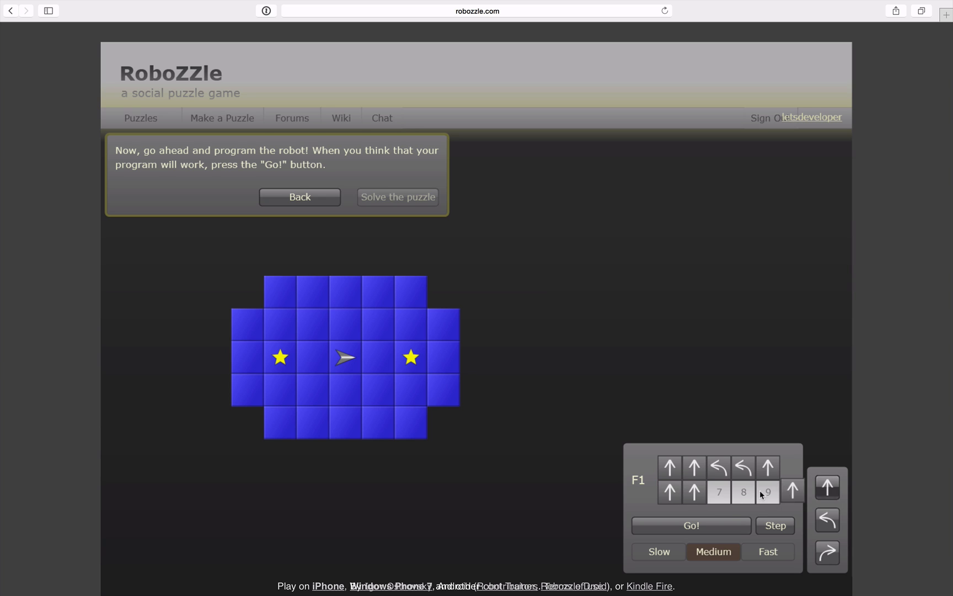
pyautogui.click(719, 492)
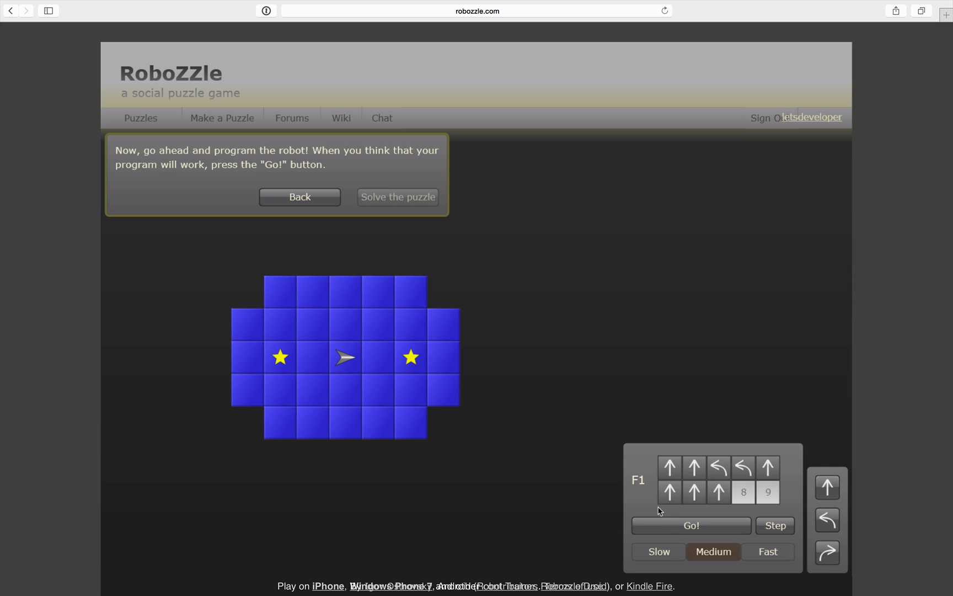
pyautogui.click(691, 525)
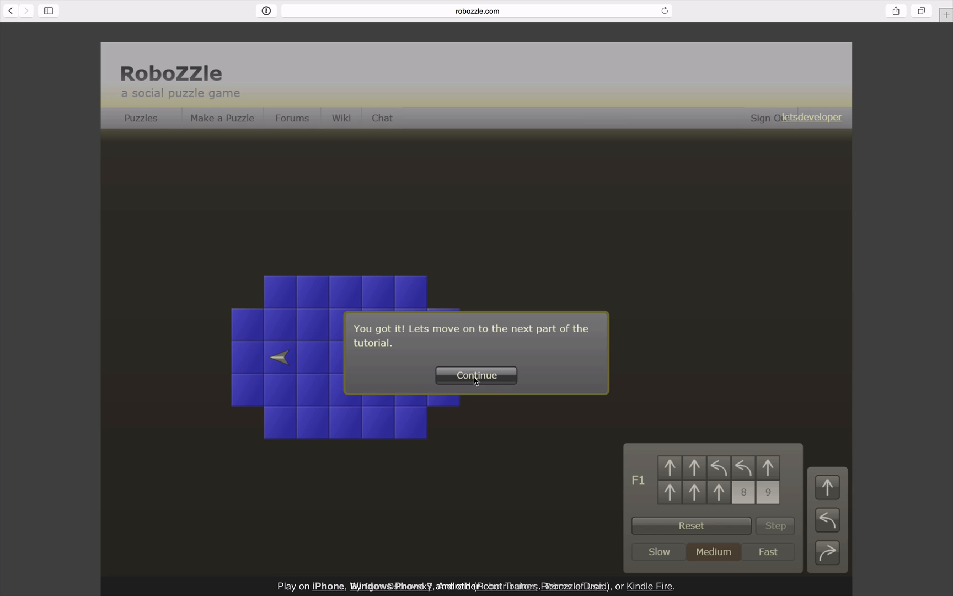
# Step through three F2 helper messages until two straight moves in F2 are suggested.
pyautogui.click(476, 375)
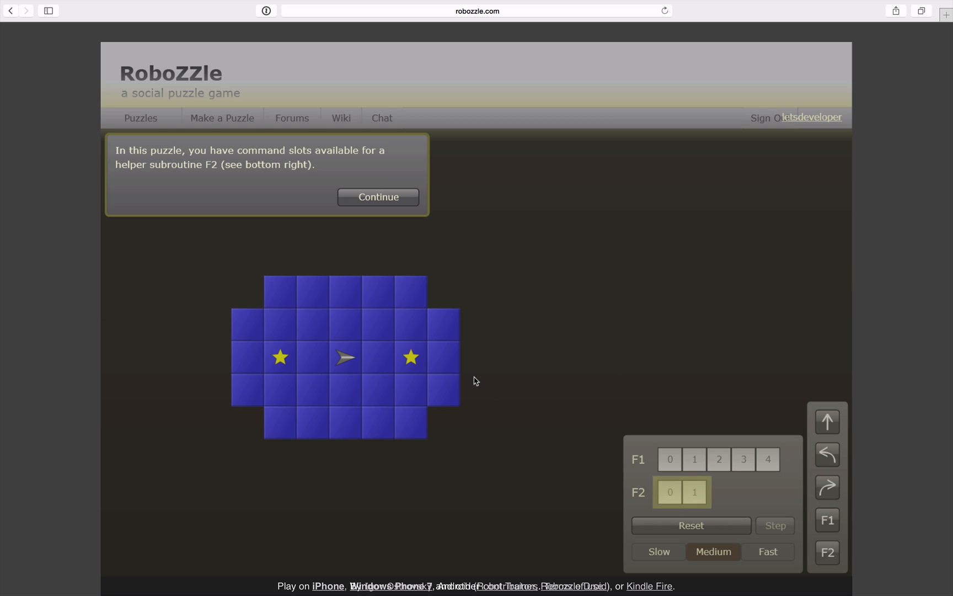
pyautogui.moveTo(510, 398)
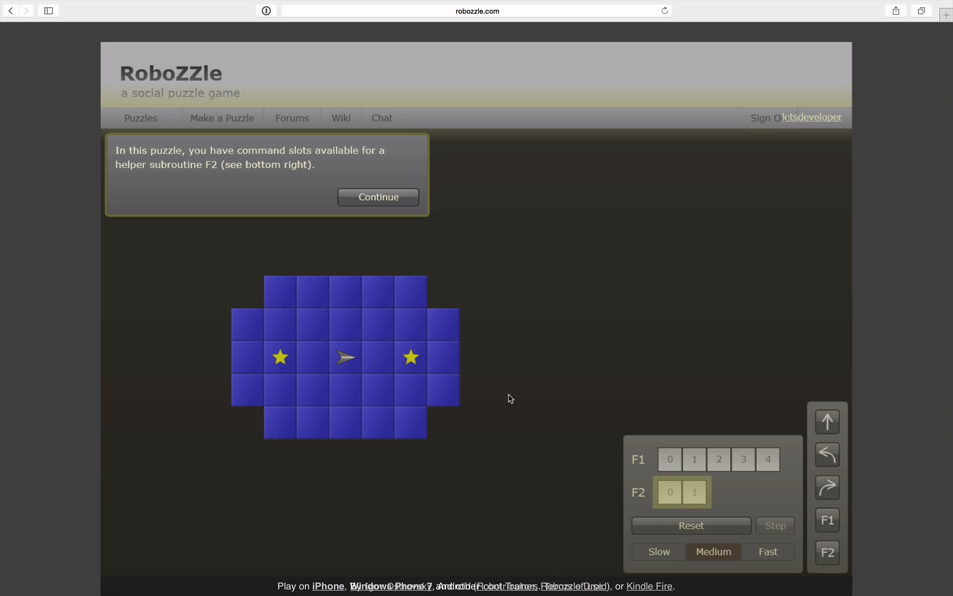
pyautogui.moveTo(662, 493)
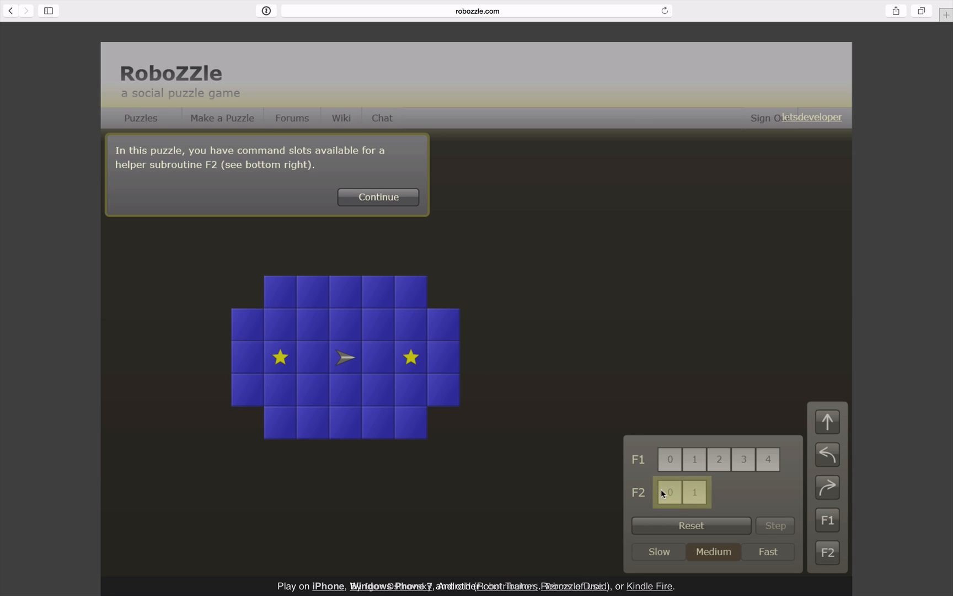
pyautogui.moveTo(665, 519)
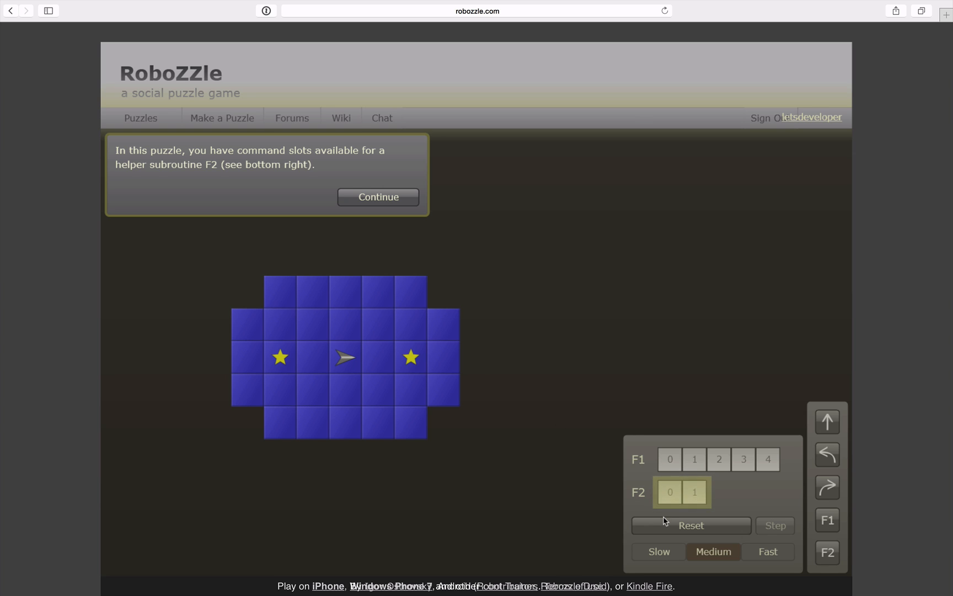
pyautogui.click(377, 196)
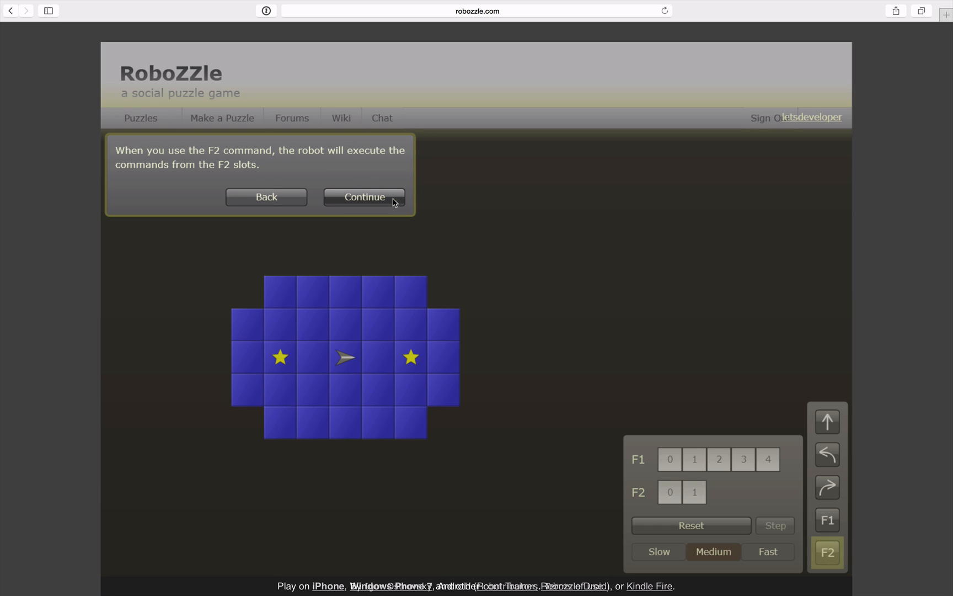
pyautogui.moveTo(776, 537)
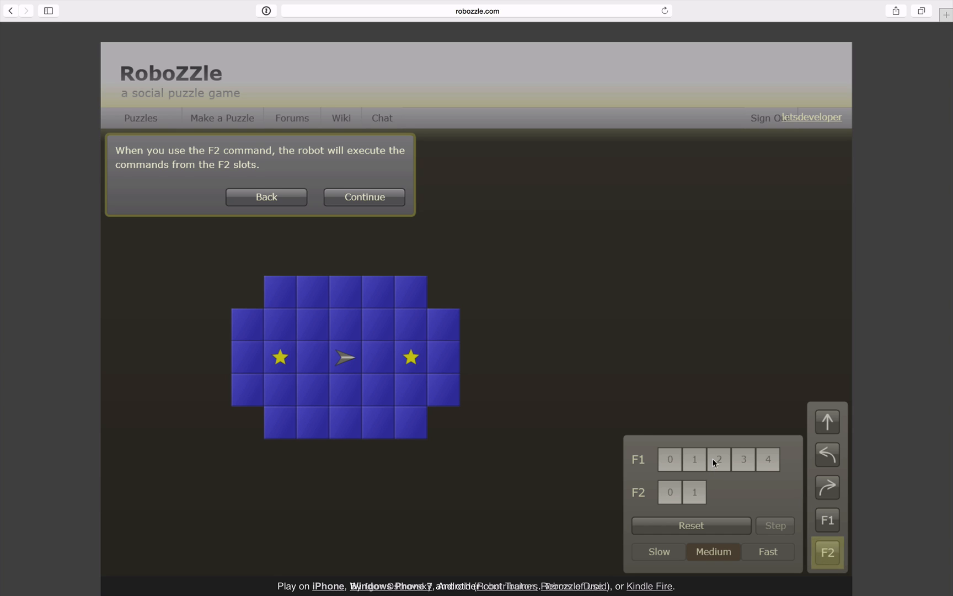
pyautogui.moveTo(508, 272)
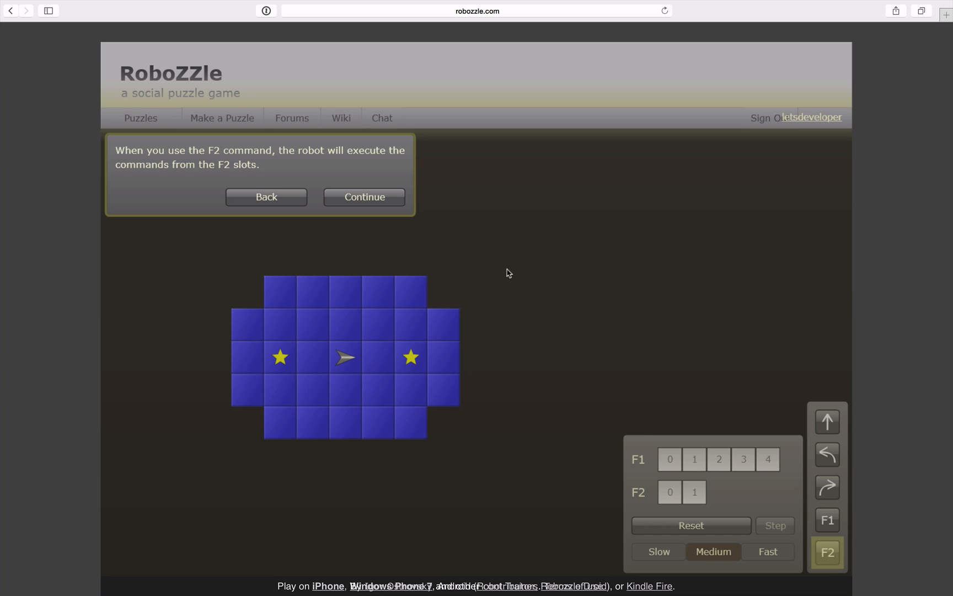
pyautogui.moveTo(471, 267)
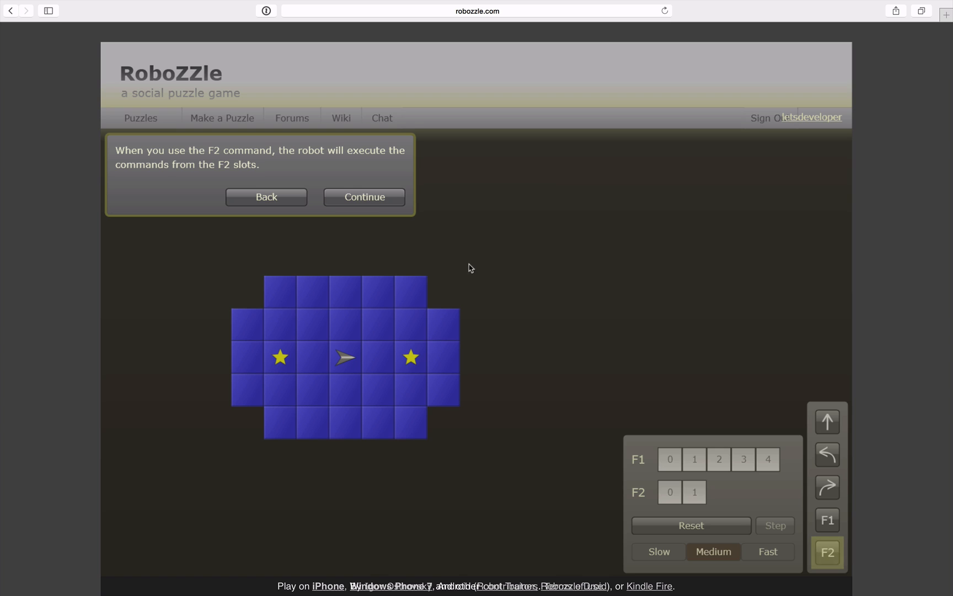
pyautogui.click(363, 196)
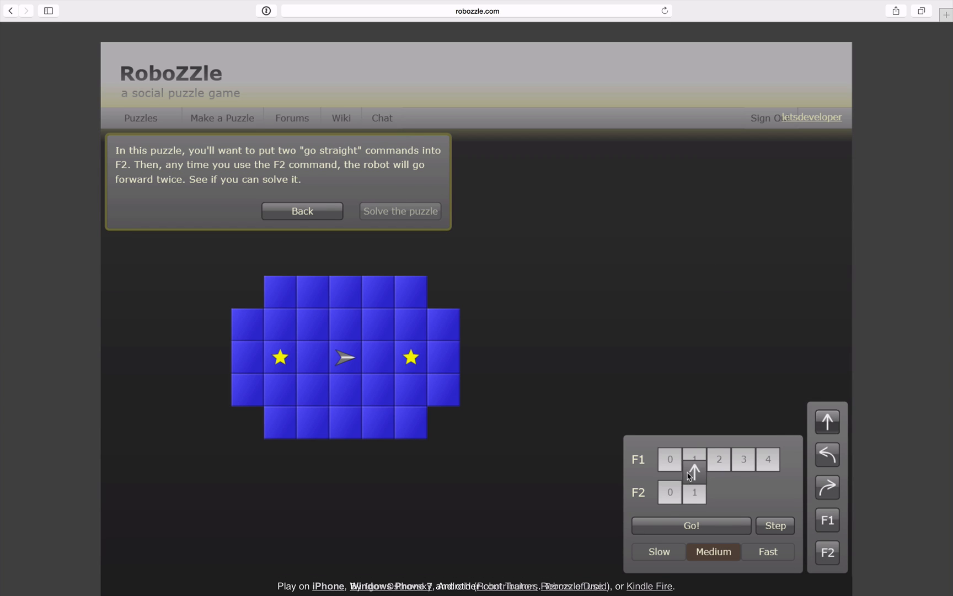
# Set F2 to two forwards and F1 to F2, left, left, F2, F2; run it.
pyautogui.click(669, 493)
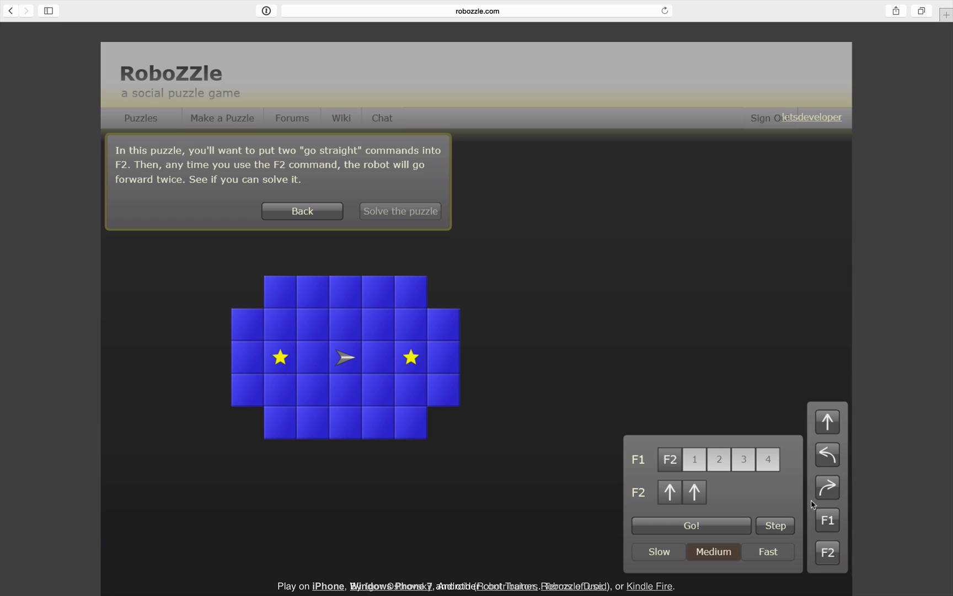
pyautogui.click(827, 454)
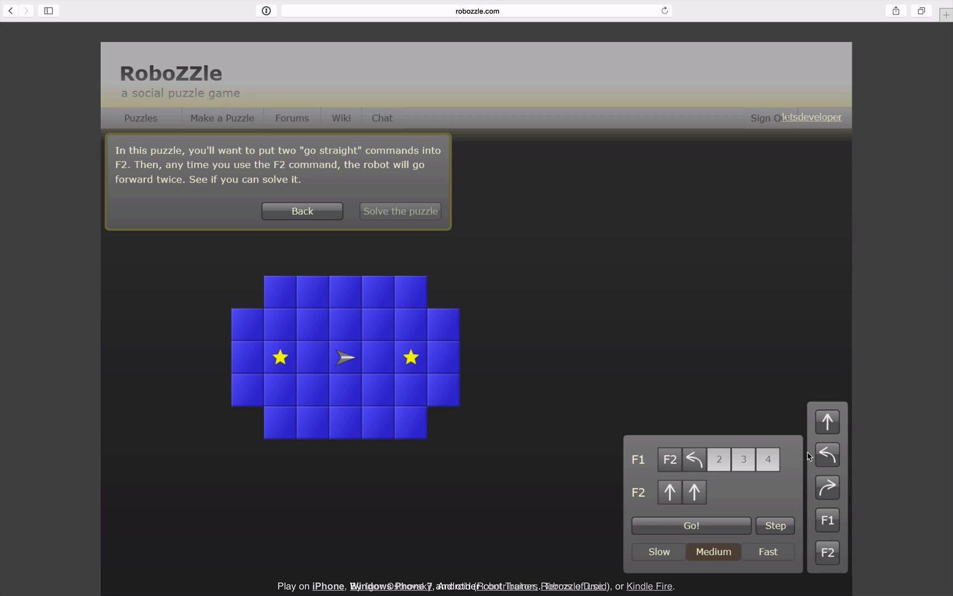
pyautogui.click(719, 459)
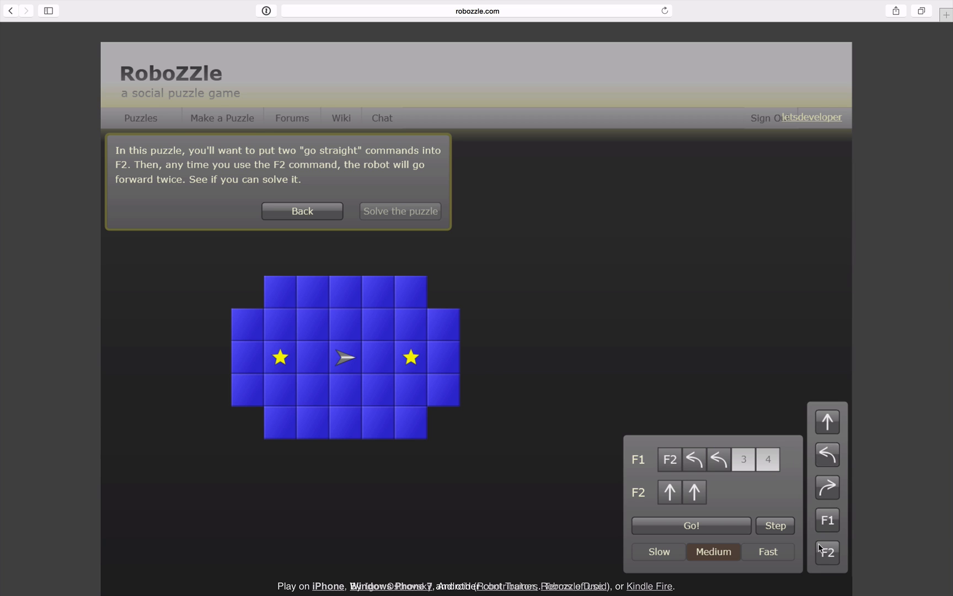
pyautogui.click(826, 552)
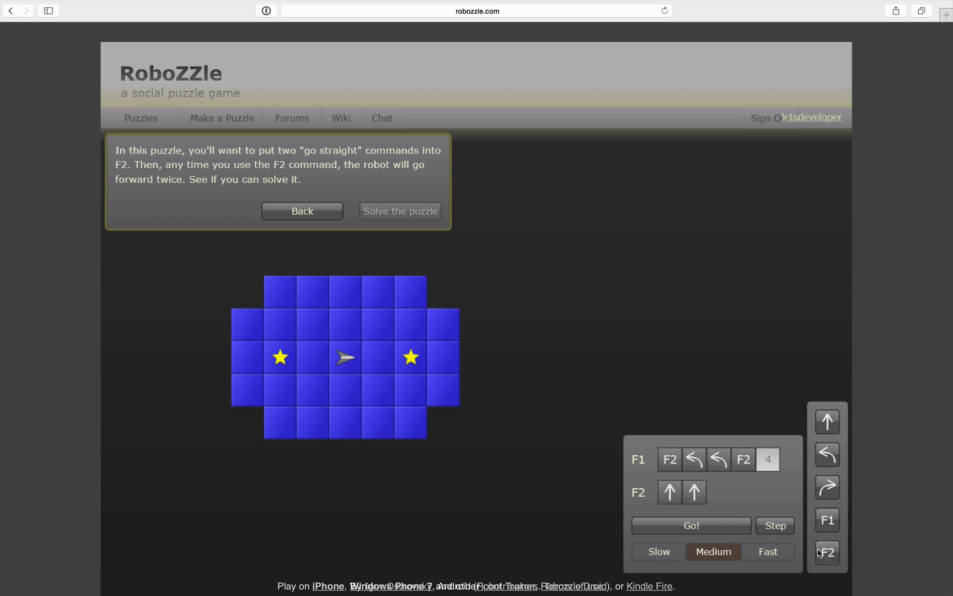
pyautogui.click(826, 552)
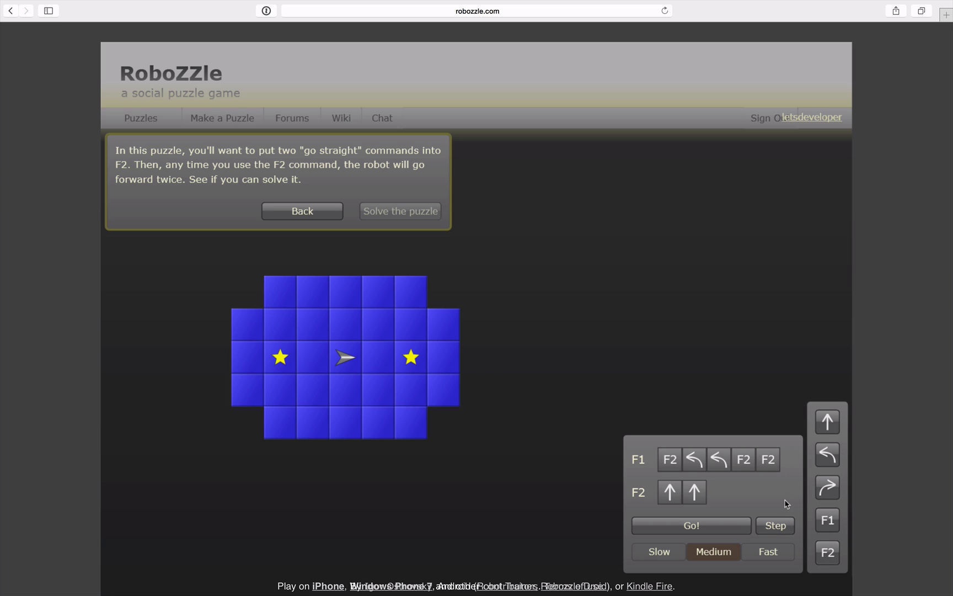
pyautogui.click(690, 525)
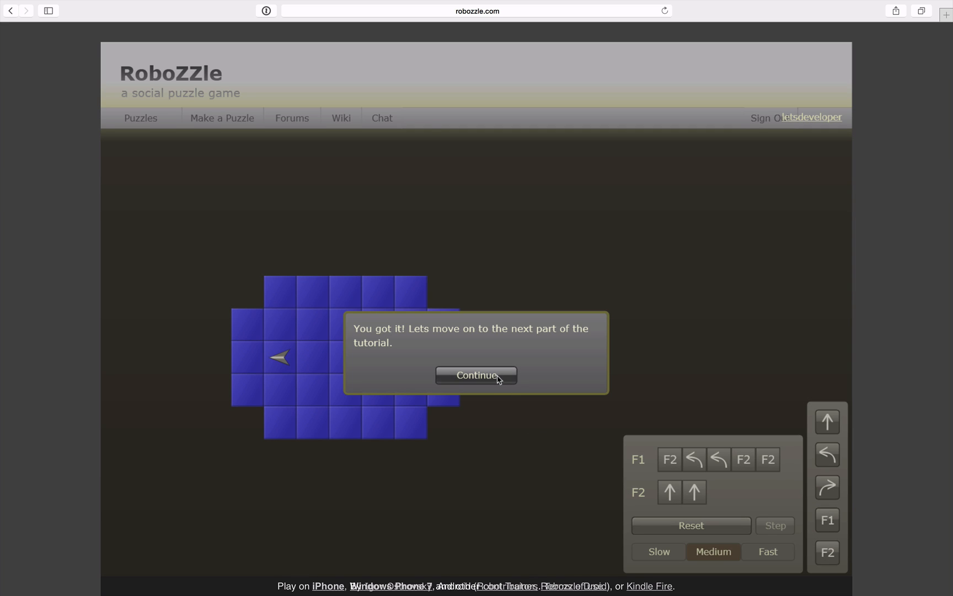
pyautogui.click(476, 375)
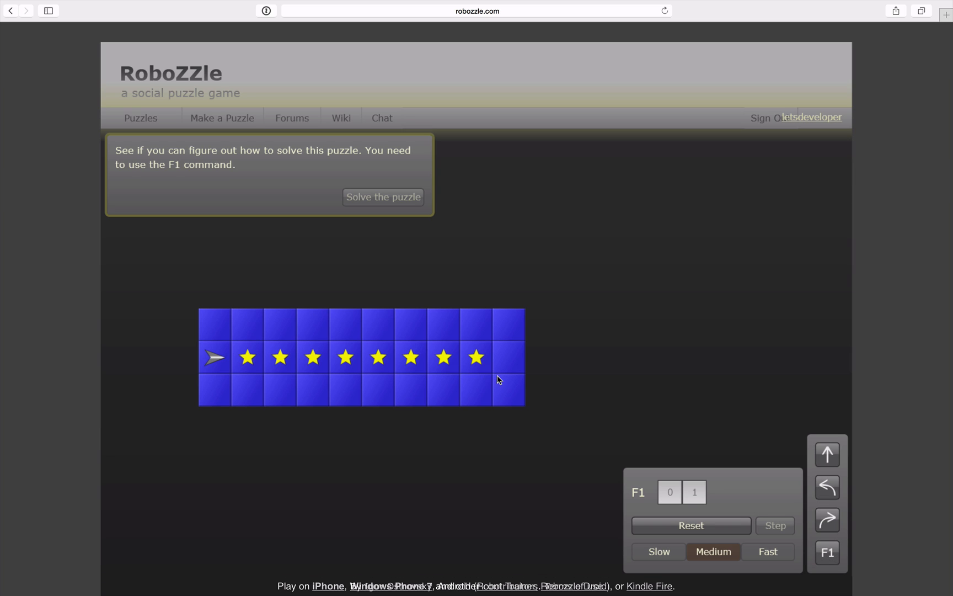
pyautogui.moveTo(460, 286)
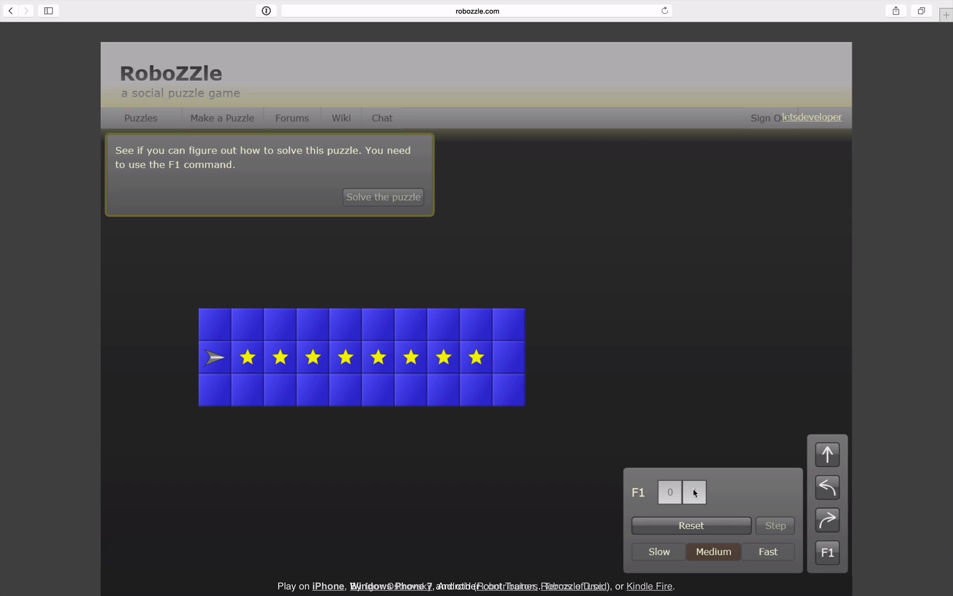
pyautogui.moveTo(696, 495)
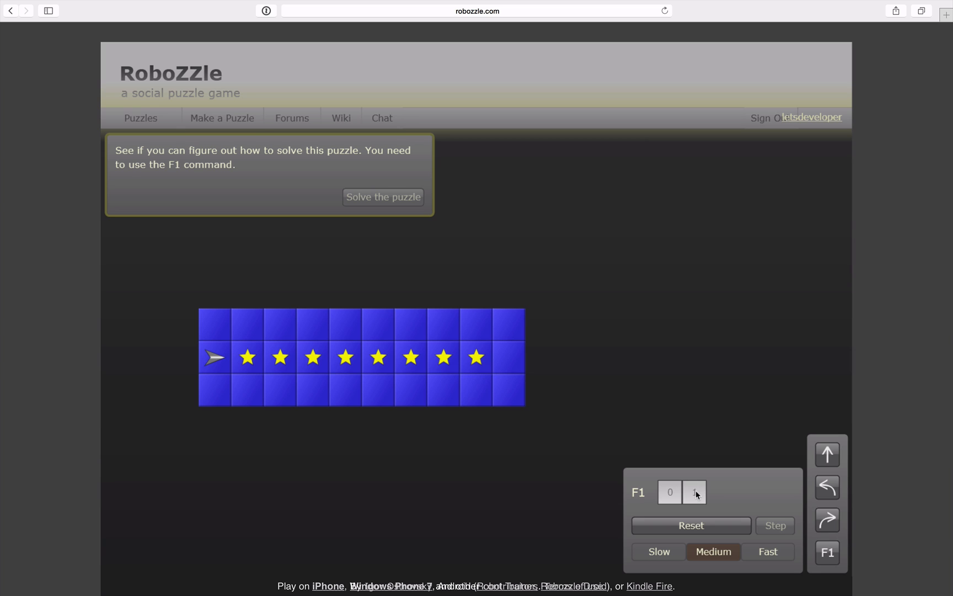
pyautogui.moveTo(628, 375)
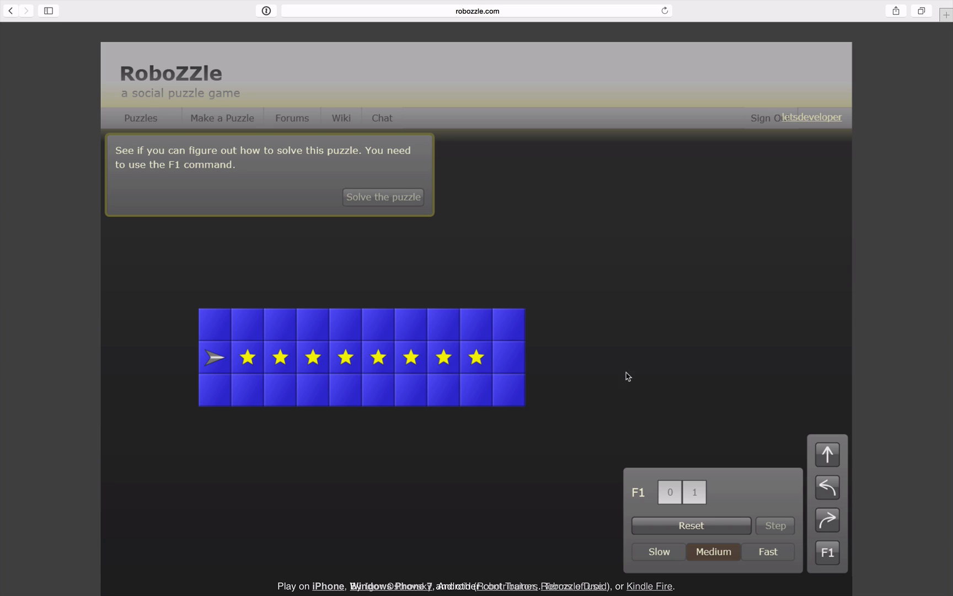
pyautogui.moveTo(761, 462)
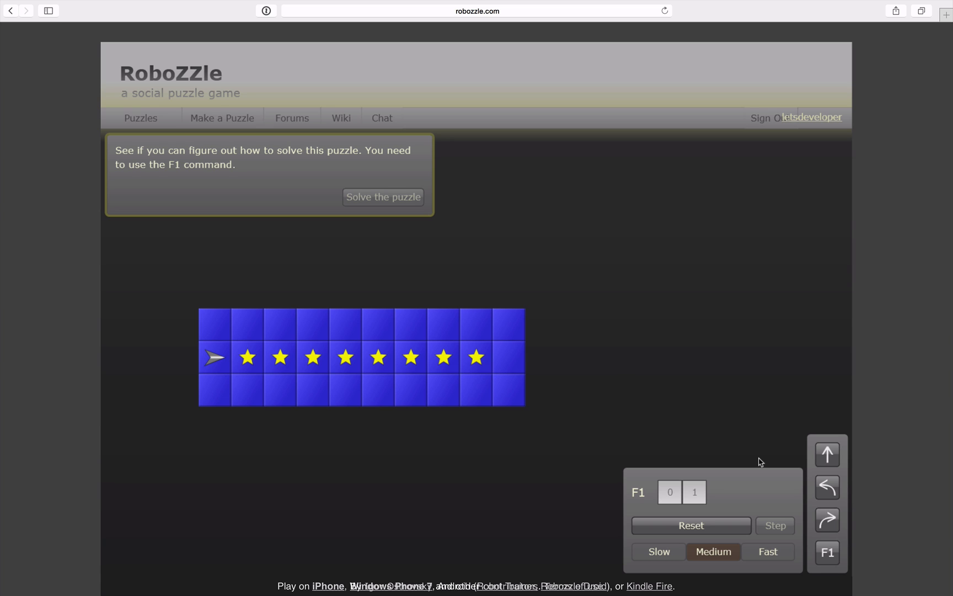
pyautogui.moveTo(813, 466)
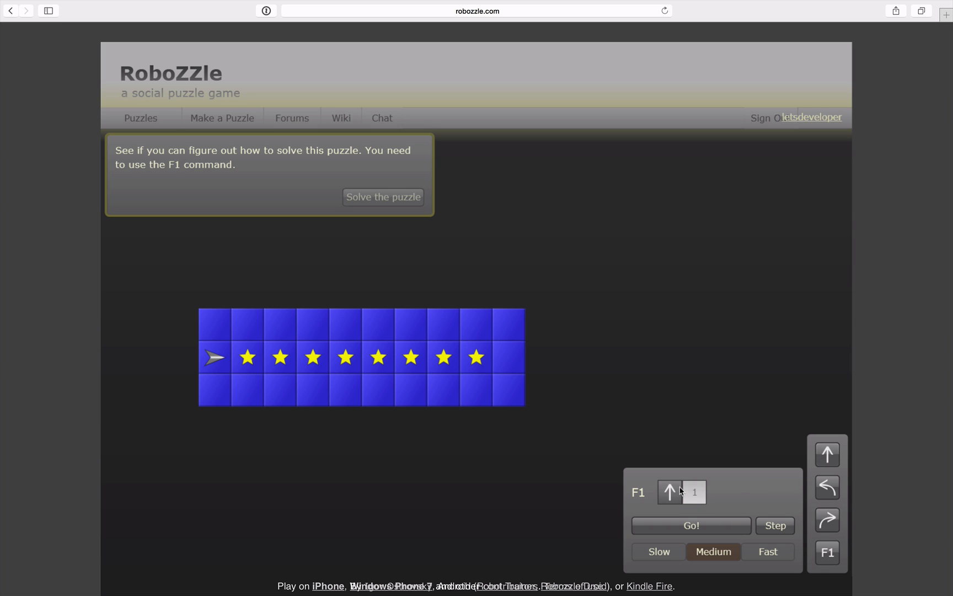
# Program F1 as a forward move followed by an F1 call, and run it.
pyautogui.click(694, 492)
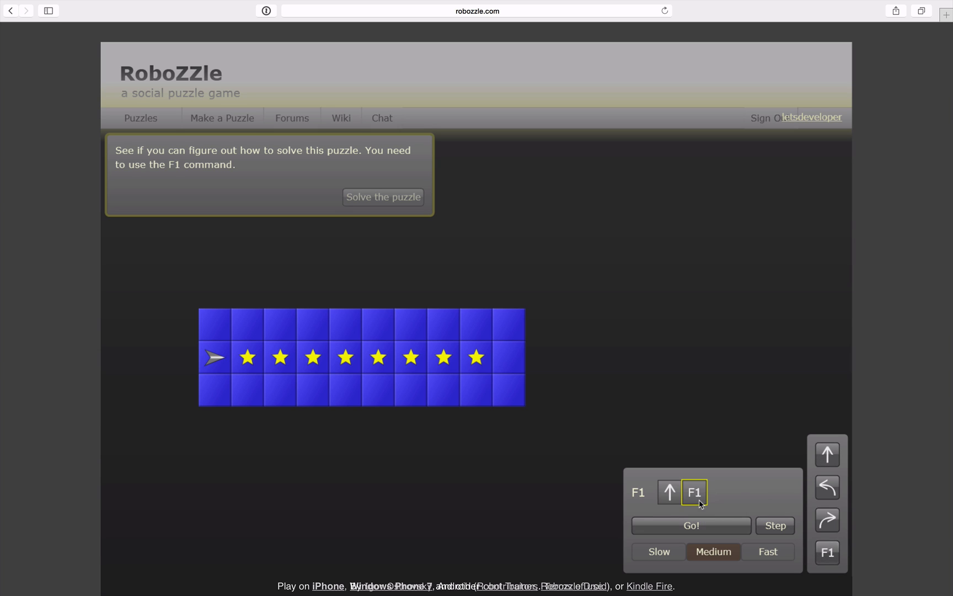
pyautogui.click(690, 525)
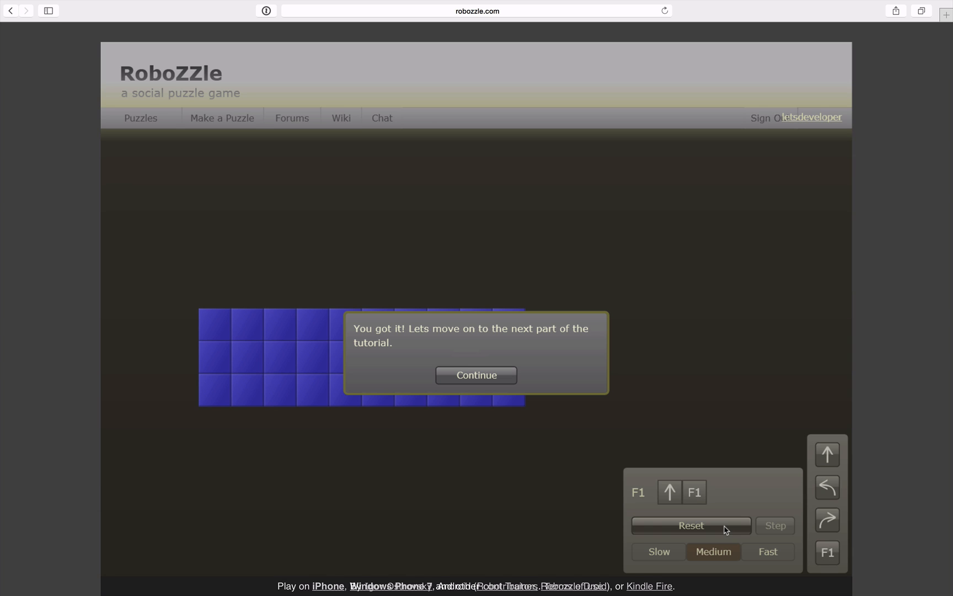
pyautogui.moveTo(519, 419)
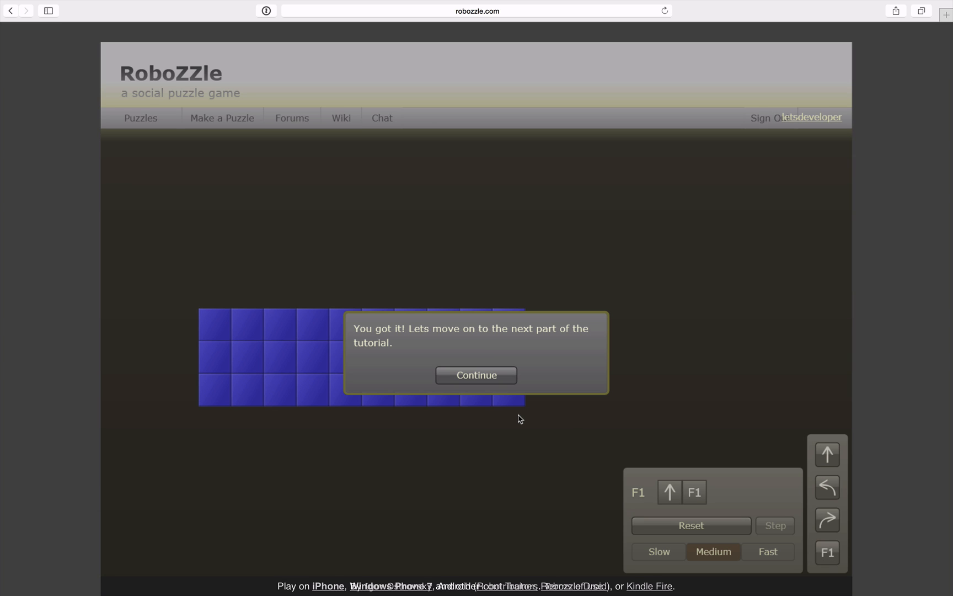
pyautogui.moveTo(502, 421)
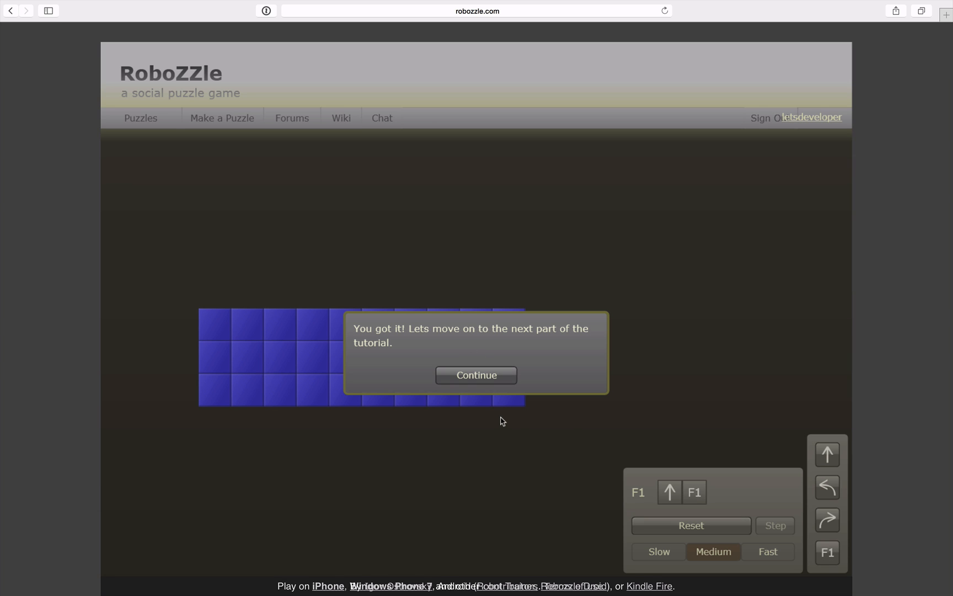
pyautogui.moveTo(691, 498)
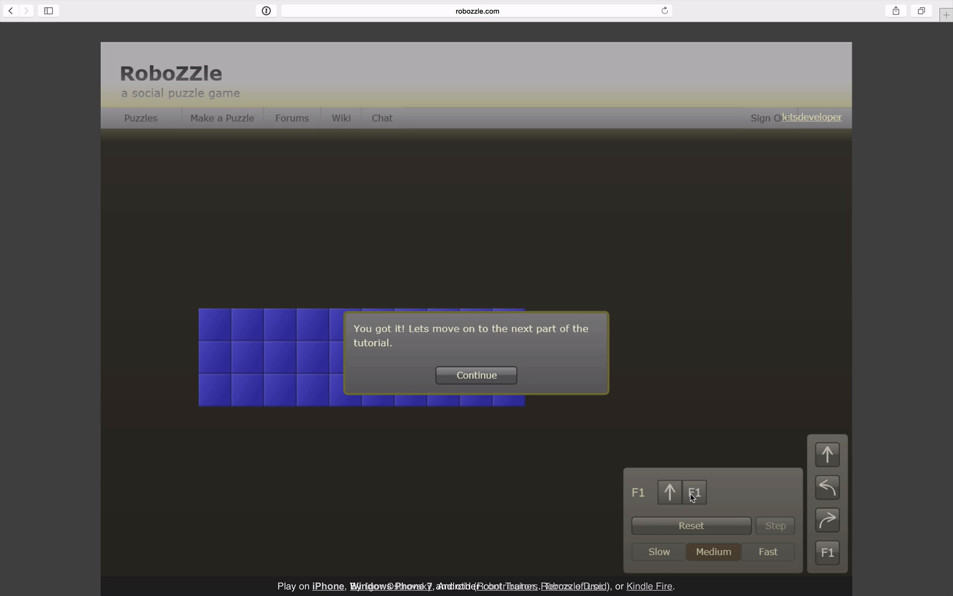
pyautogui.moveTo(476, 375)
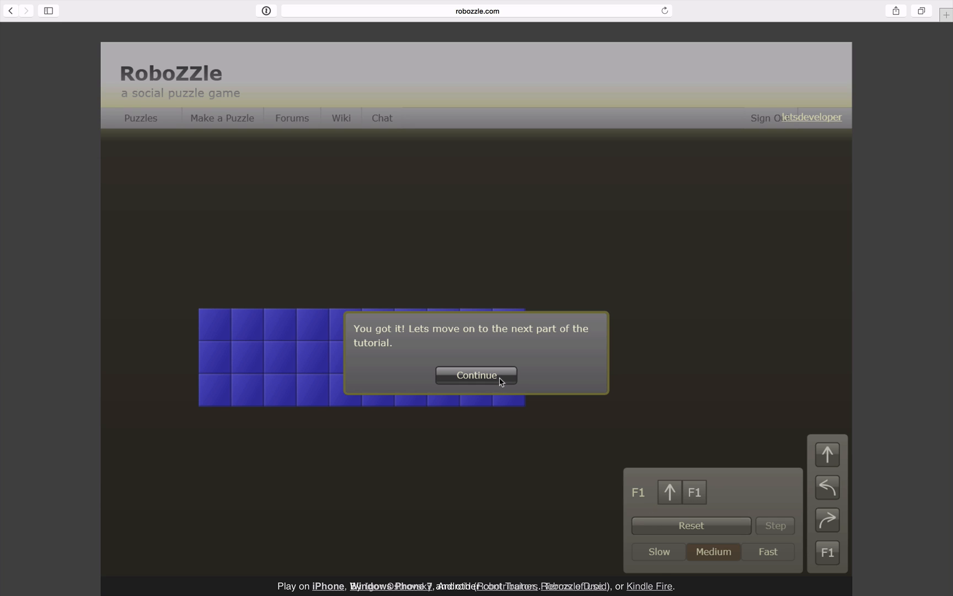
pyautogui.click(476, 375)
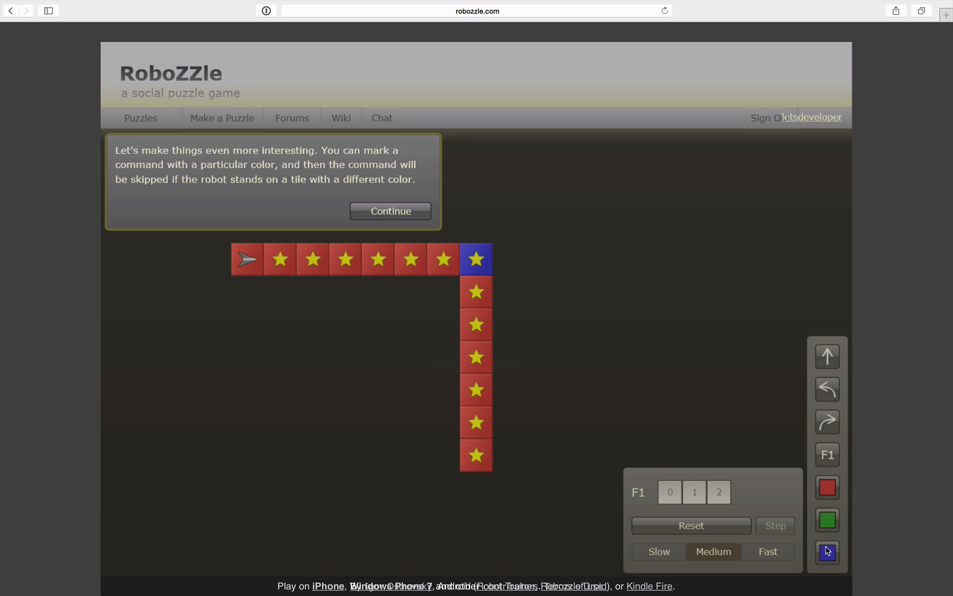
pyautogui.moveTo(660, 365)
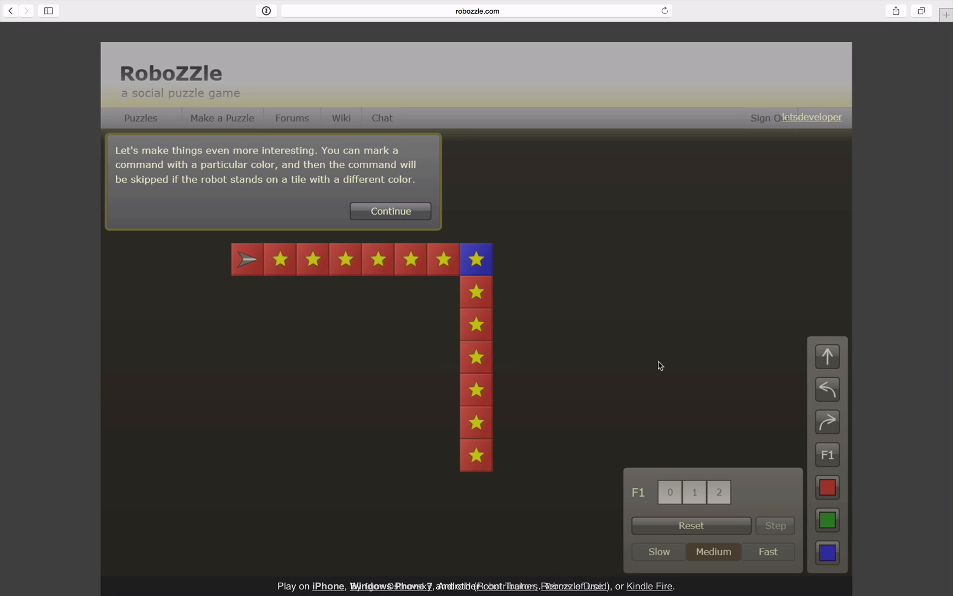
pyautogui.moveTo(321, 267)
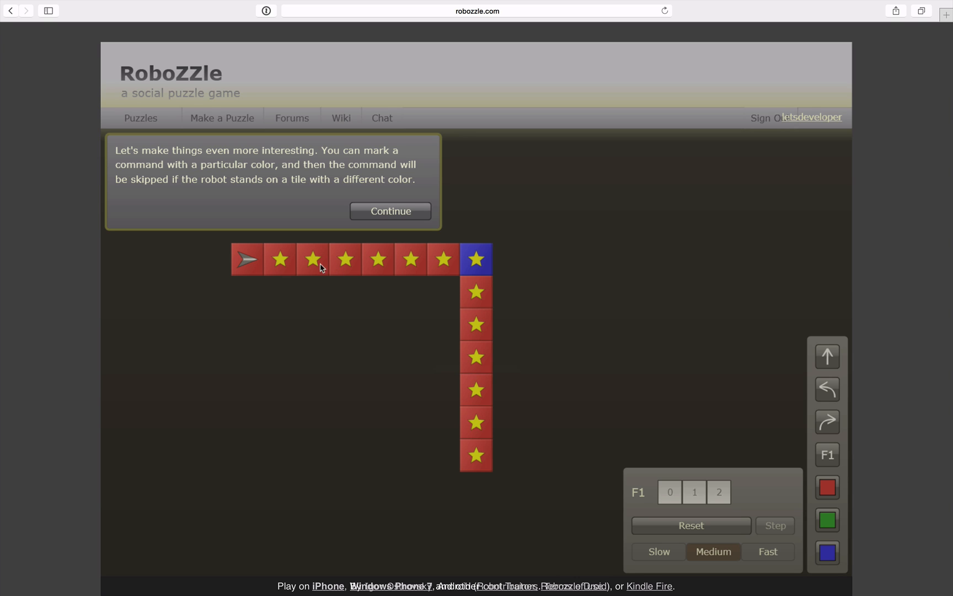
pyautogui.moveTo(423, 287)
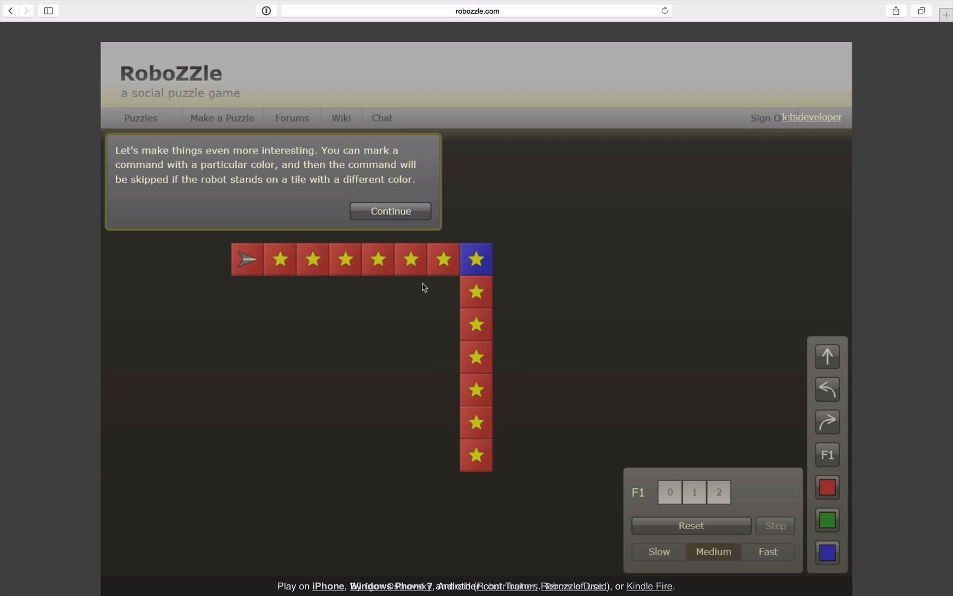
# Read the color-marked command messages through to the blue right turn example.
pyautogui.click(389, 211)
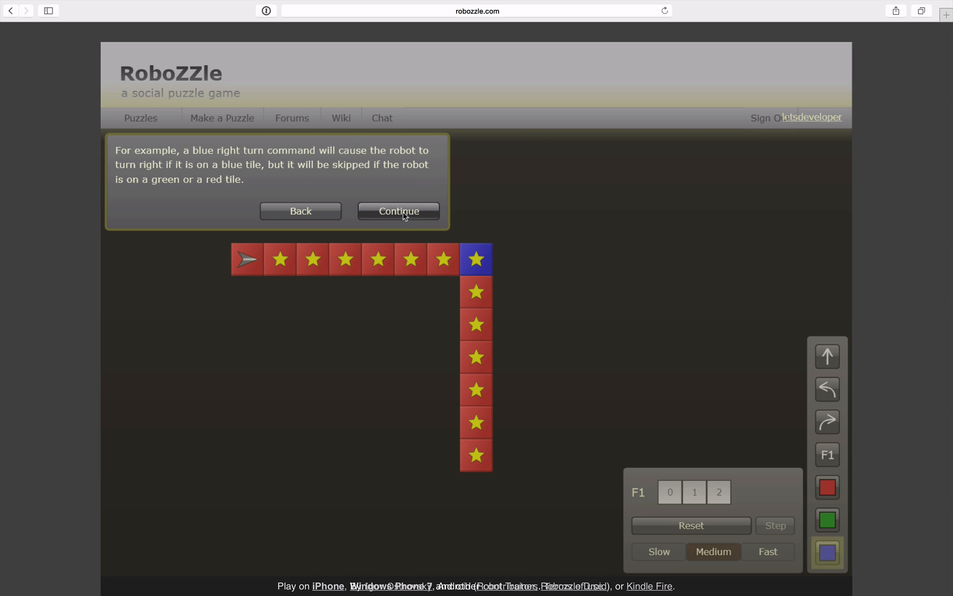
pyautogui.moveTo(484, 268)
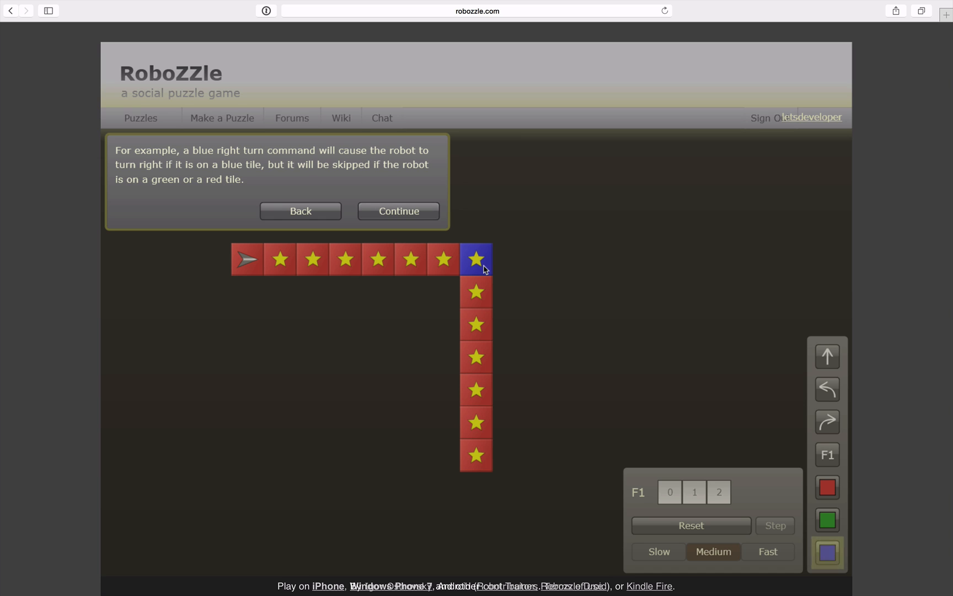
pyautogui.moveTo(421, 290)
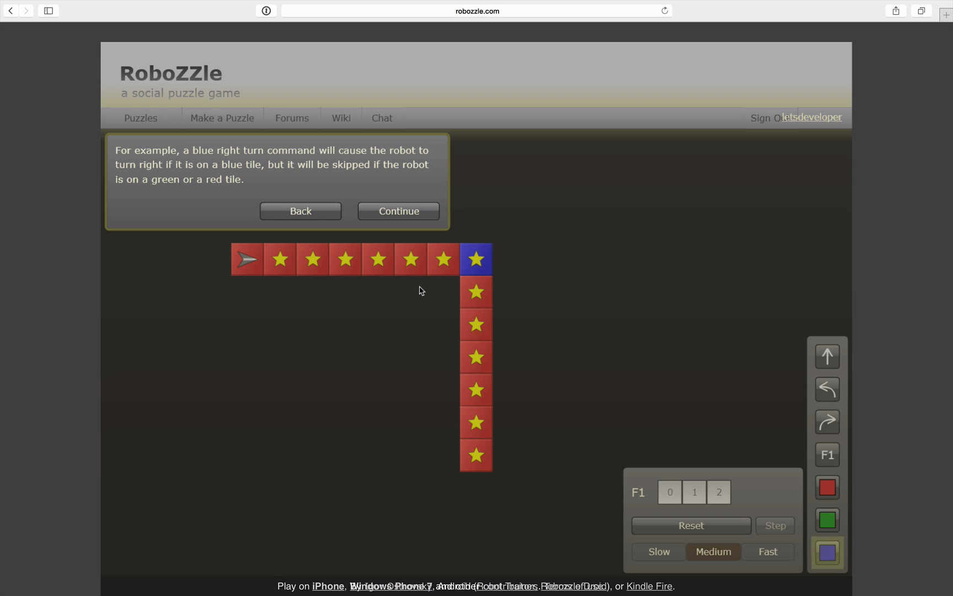
pyautogui.moveTo(790, 550)
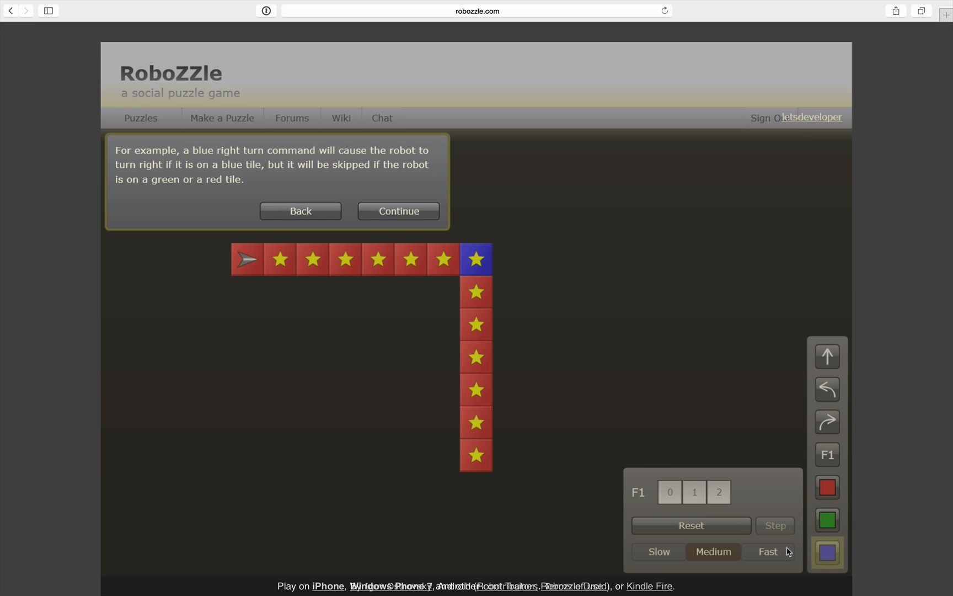
pyautogui.moveTo(667, 493)
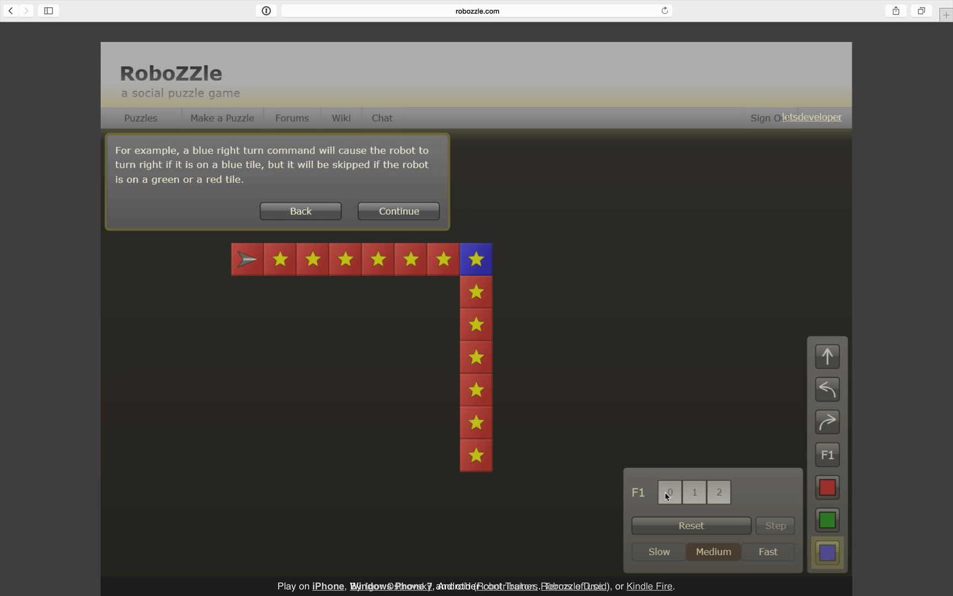
pyautogui.moveTo(365, 193)
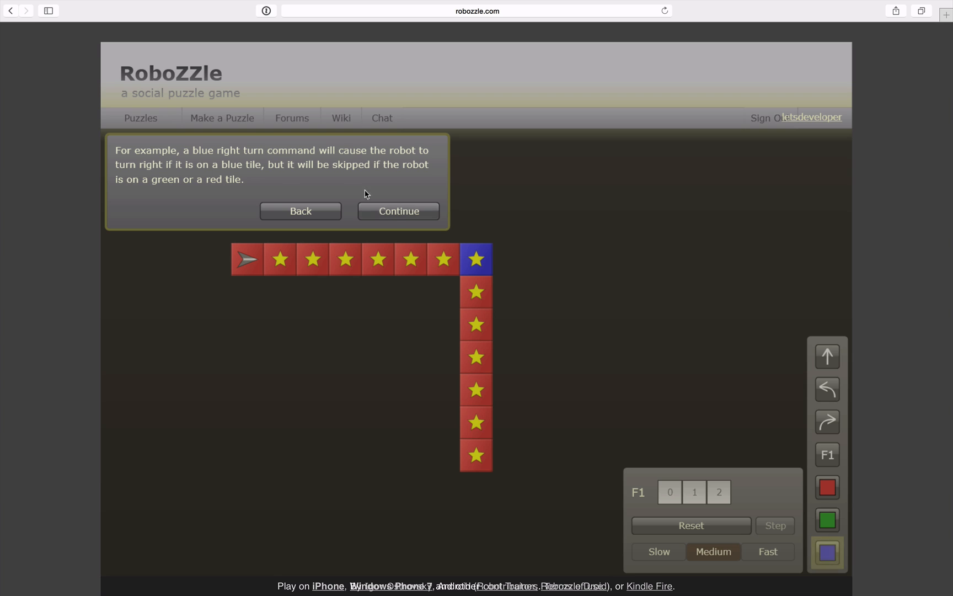
pyautogui.click(398, 210)
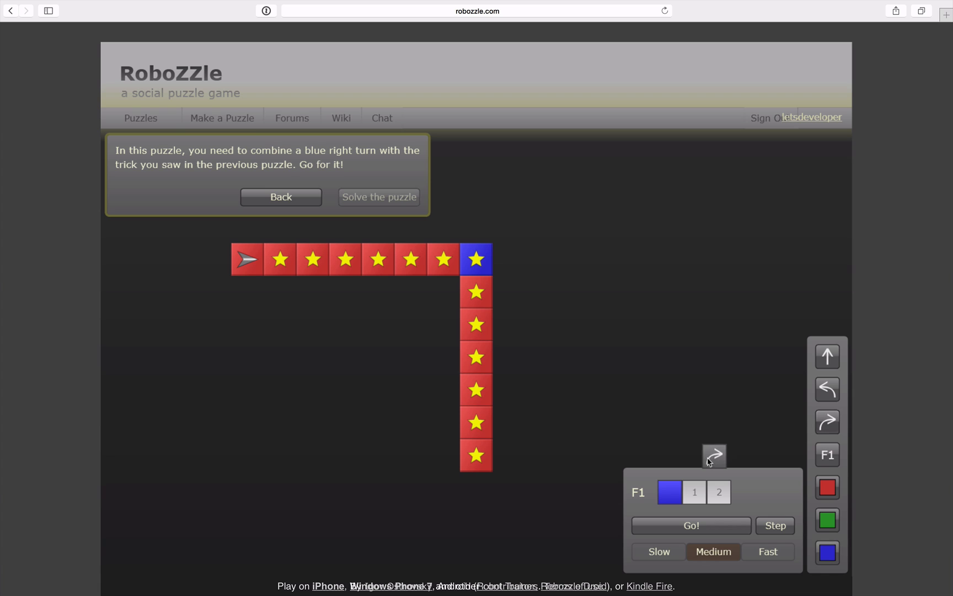
# Set F1 to blue right turn, forward, F1, run it, and exit the tutorial.
pyautogui.click(714, 456)
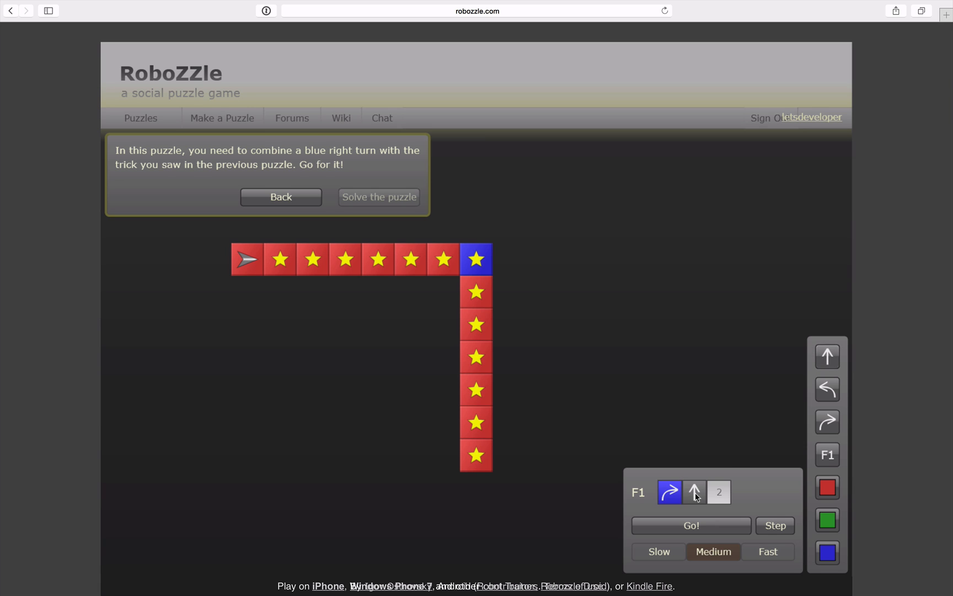
pyautogui.moveTo(480, 266)
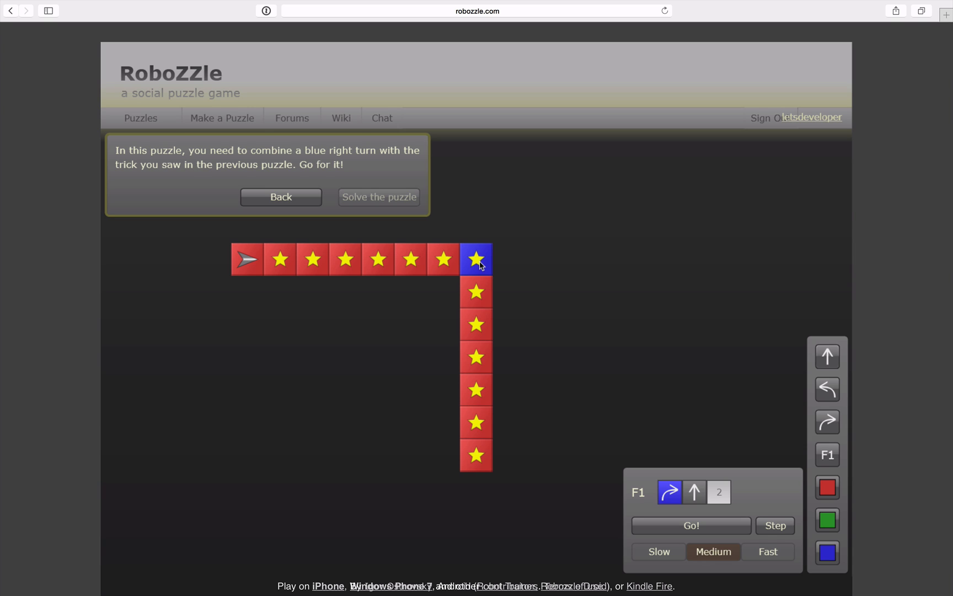
pyautogui.moveTo(489, 262)
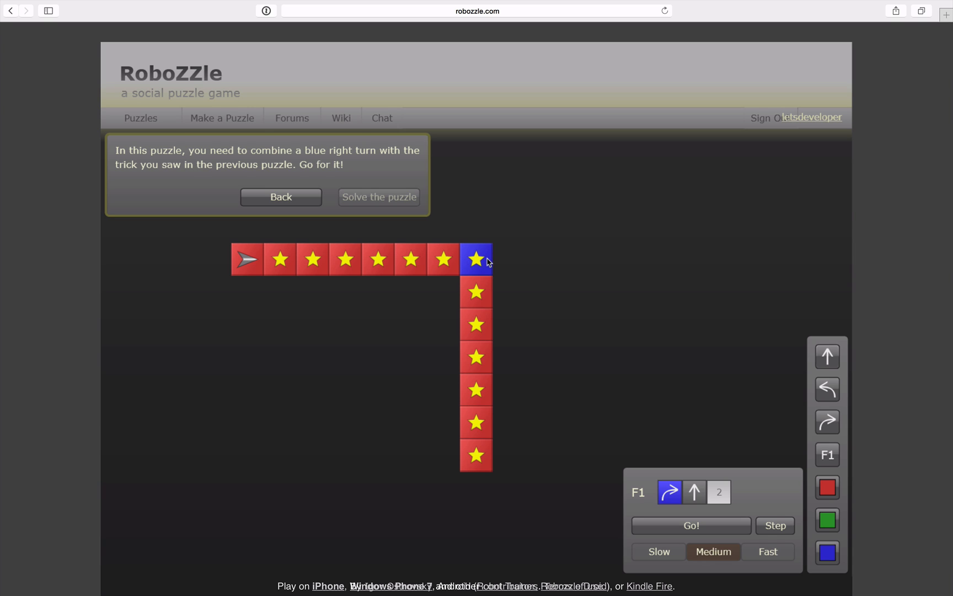
pyautogui.moveTo(732, 407)
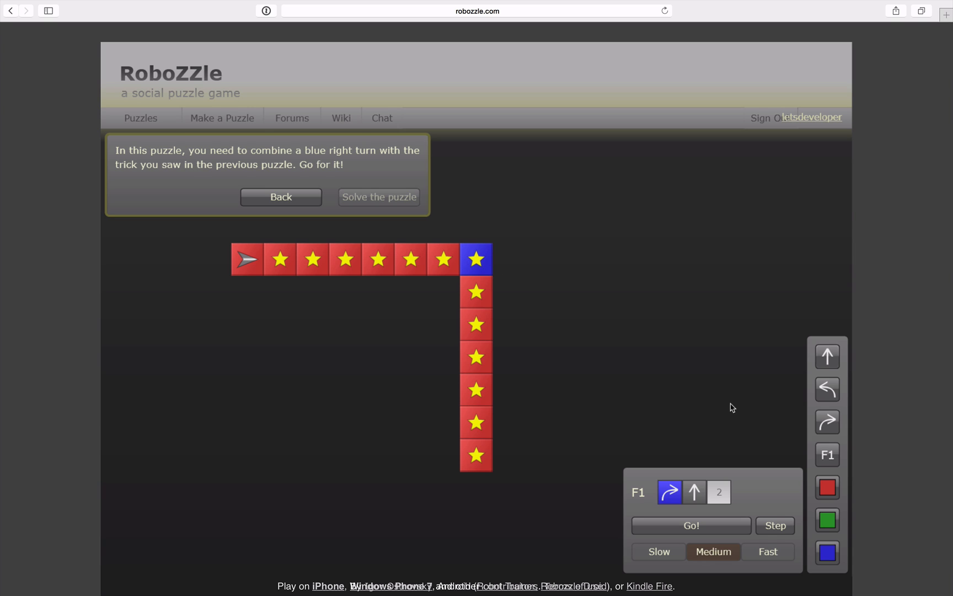
pyautogui.click(719, 492)
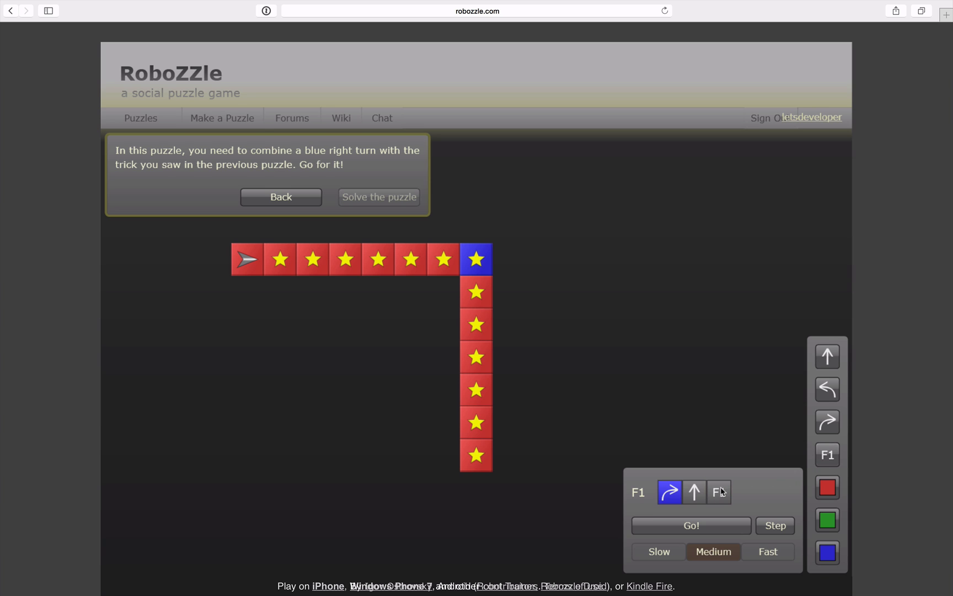
pyautogui.click(691, 525)
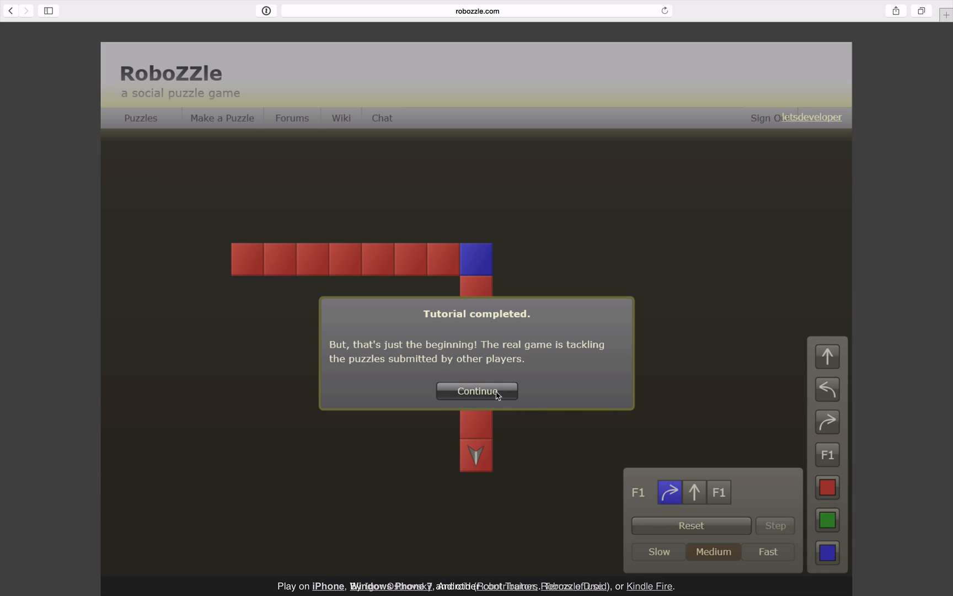
pyautogui.click(477, 391)
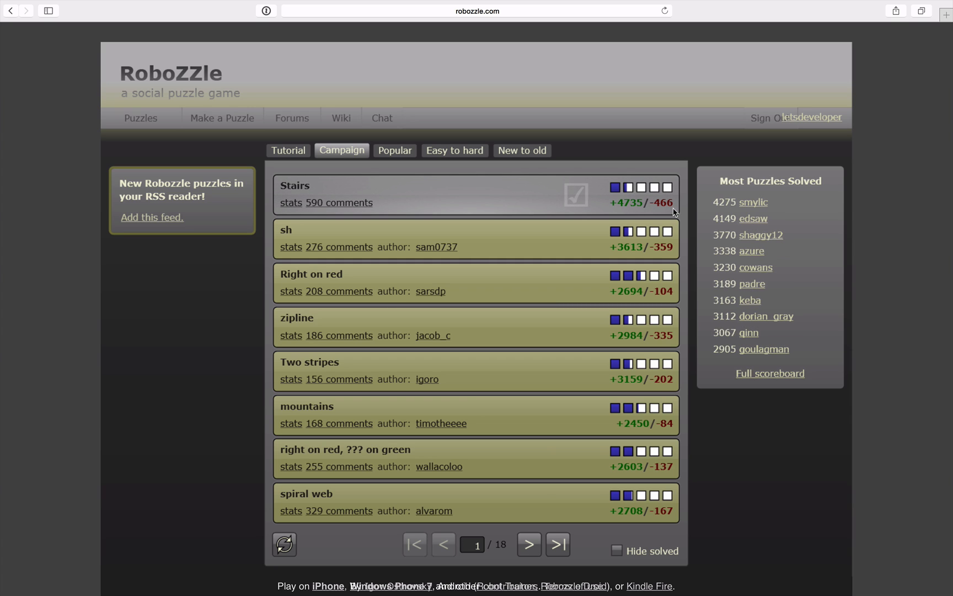
pyautogui.moveTo(492, 206)
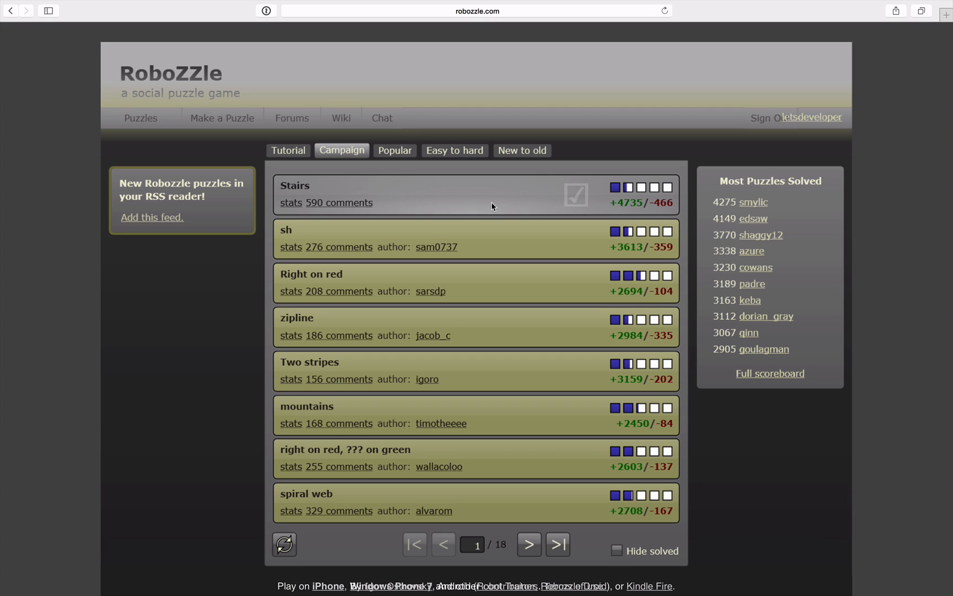
pyautogui.moveTo(269, 399)
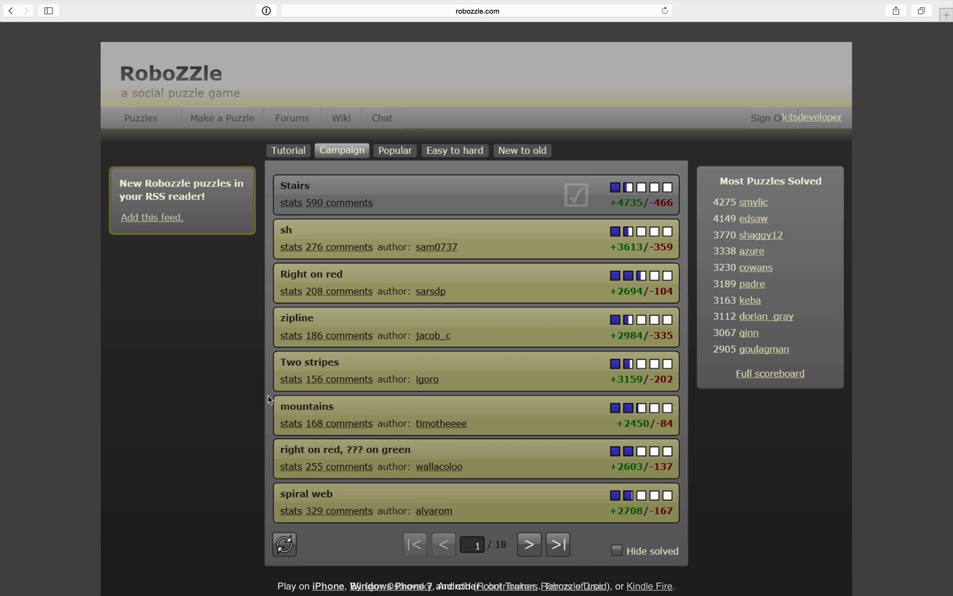
pyautogui.moveTo(395, 177)
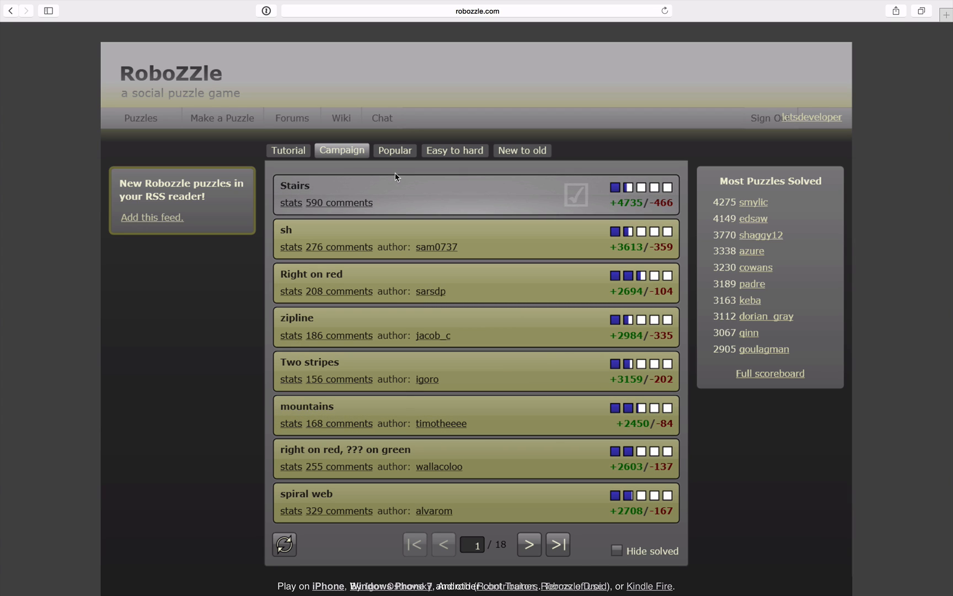
pyautogui.moveTo(504, 570)
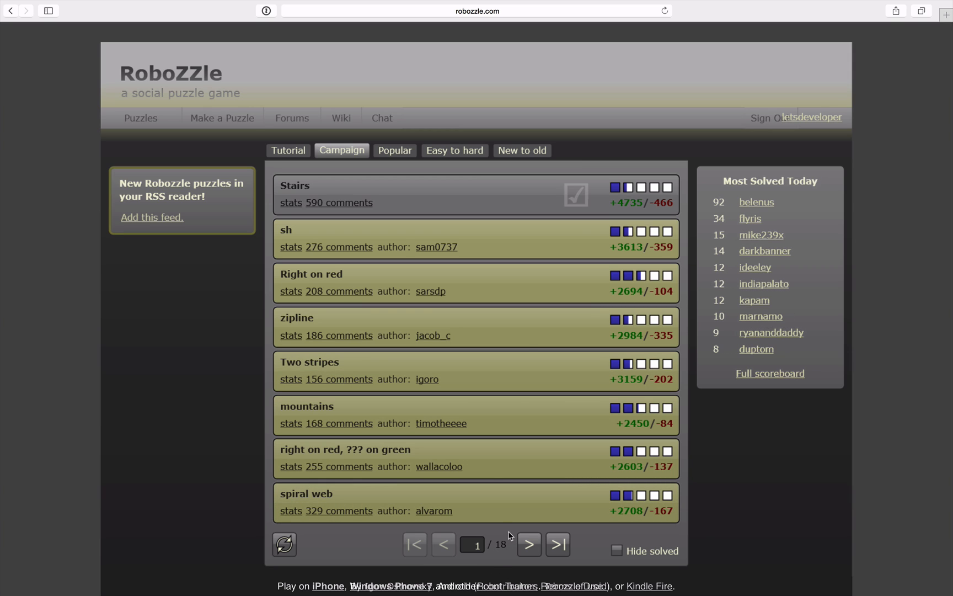
# Browse the Popular puzzles list, then switch back to the Campaign list.
pyautogui.click(394, 150)
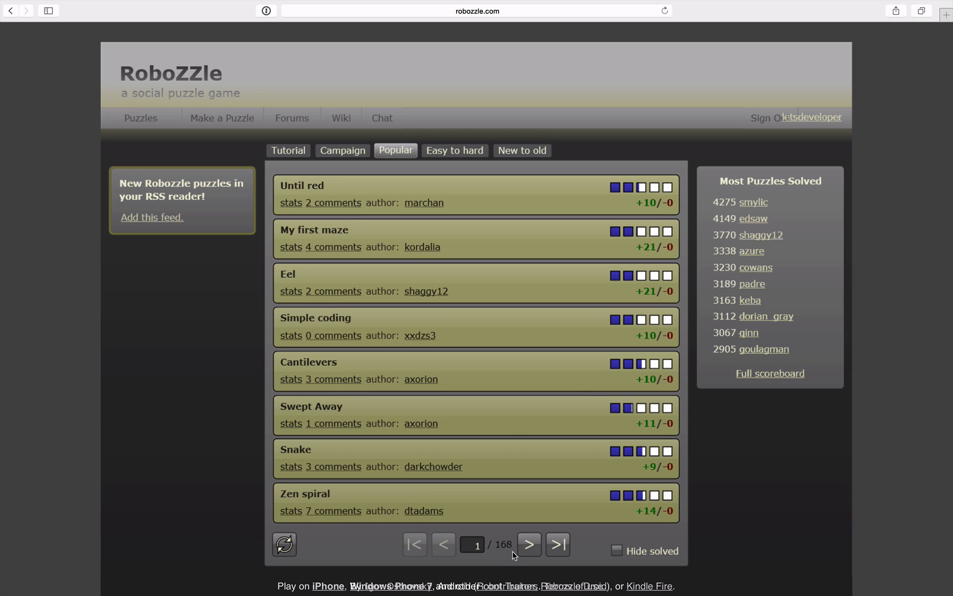
pyautogui.moveTo(473, 145)
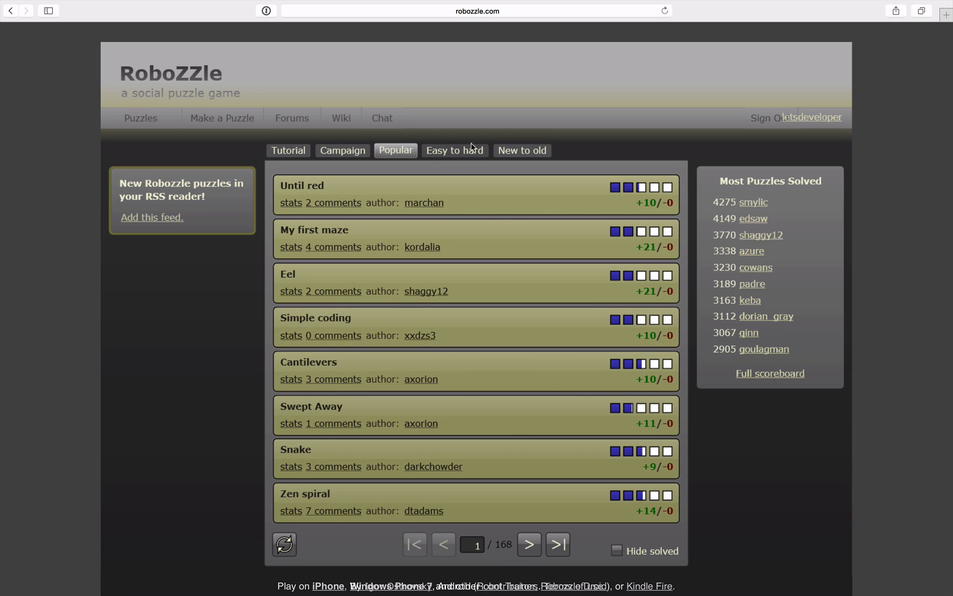
pyautogui.moveTo(480, 167)
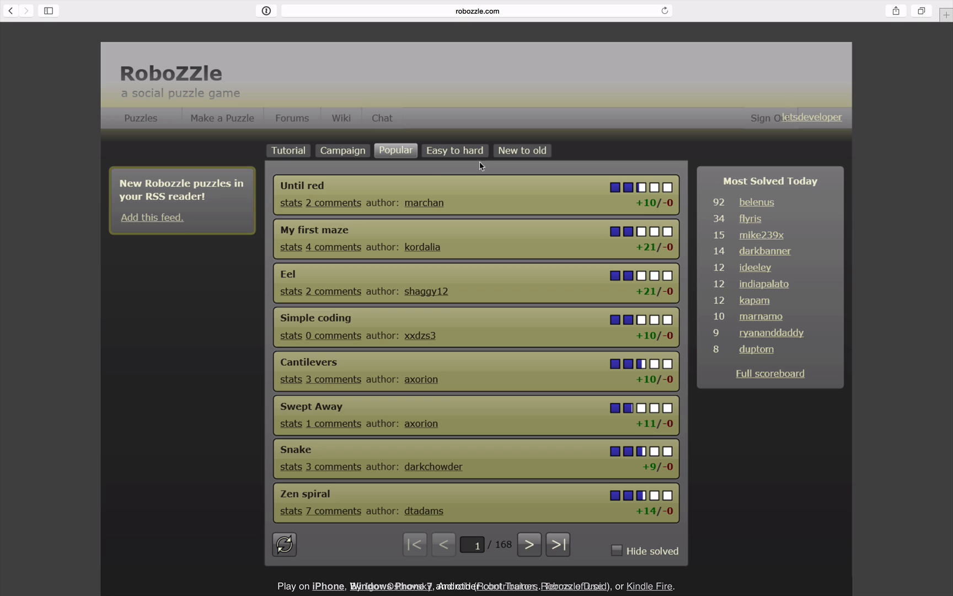
pyautogui.click(341, 150)
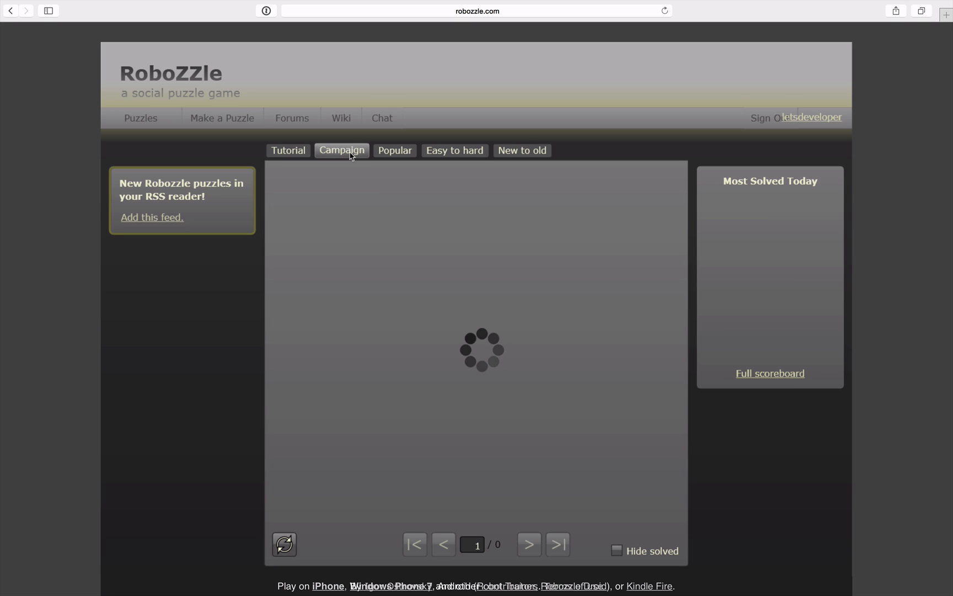